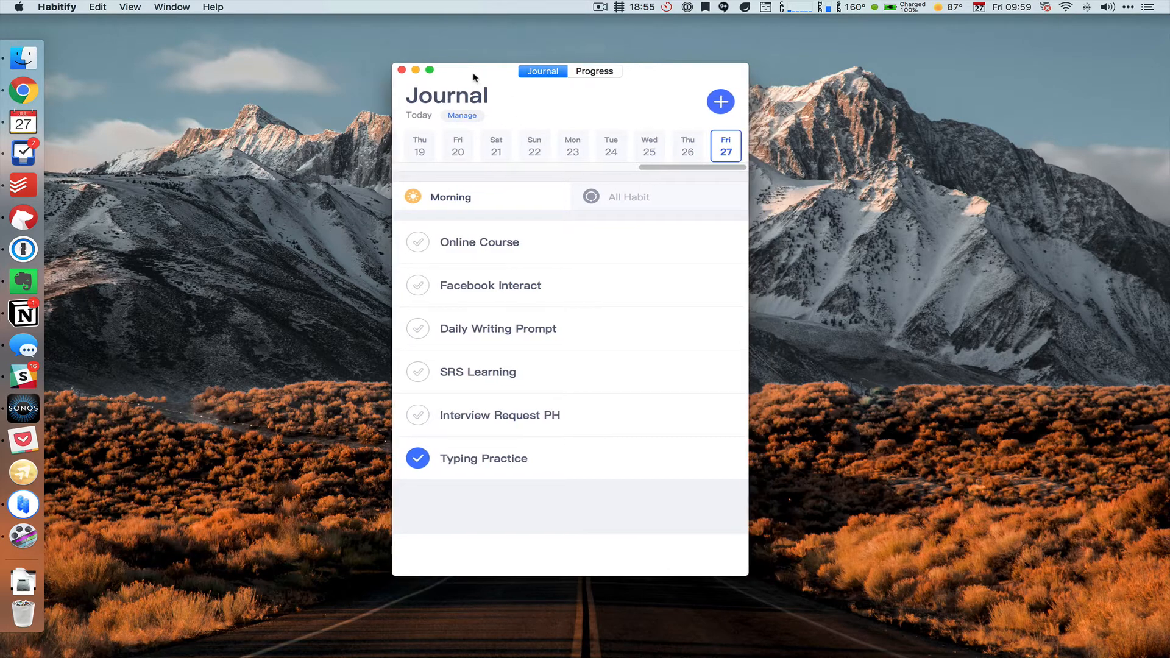
mouse_move(88, 471)
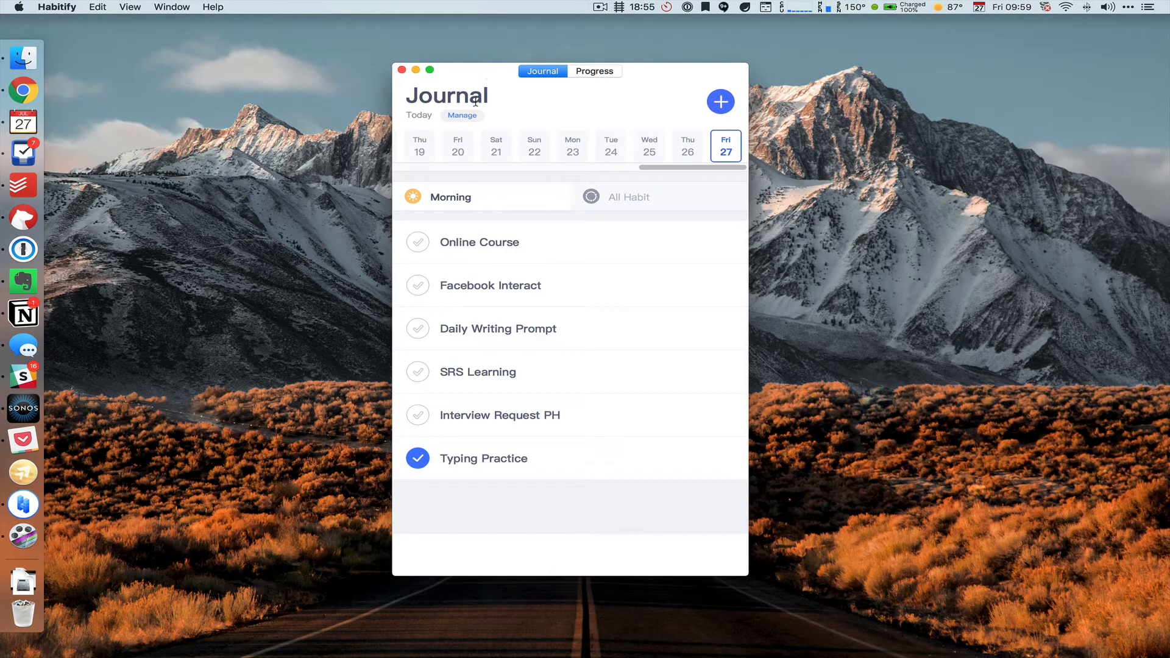
mouse_move(624, 209)
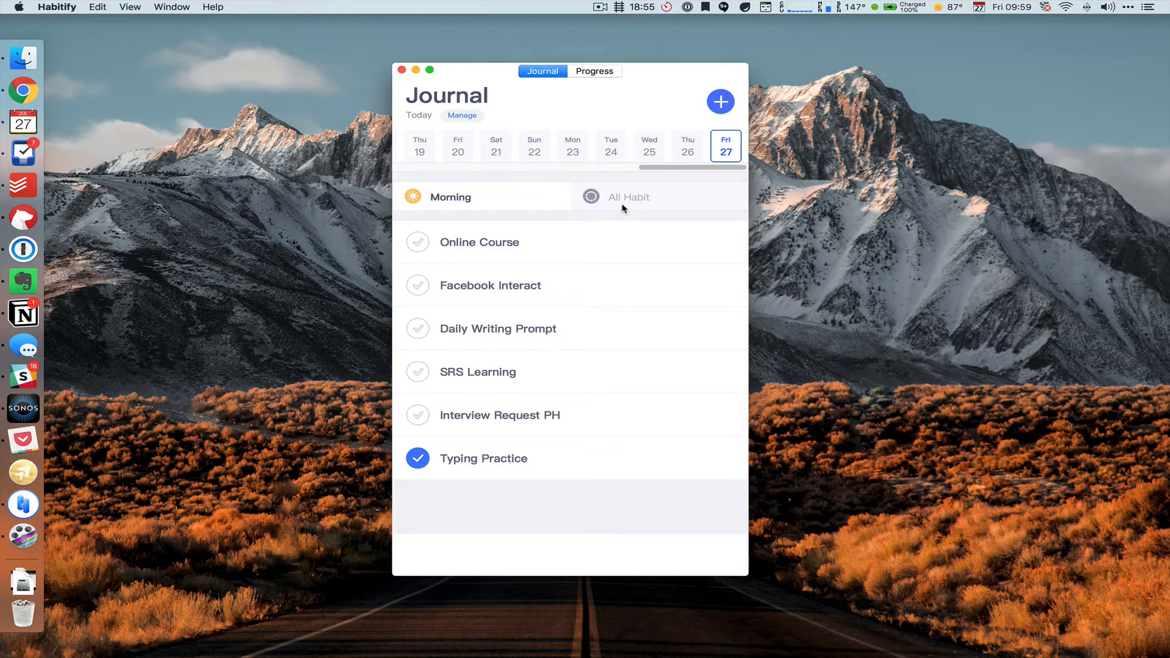
mouse_move(464, 213)
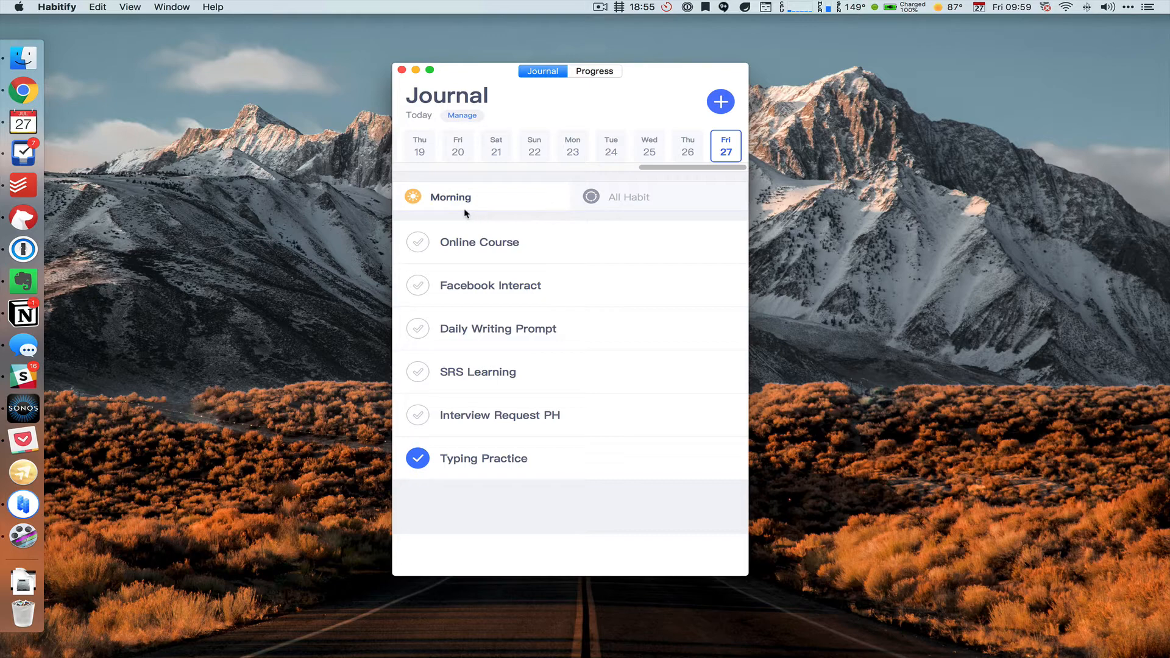
mouse_move(451, 205)
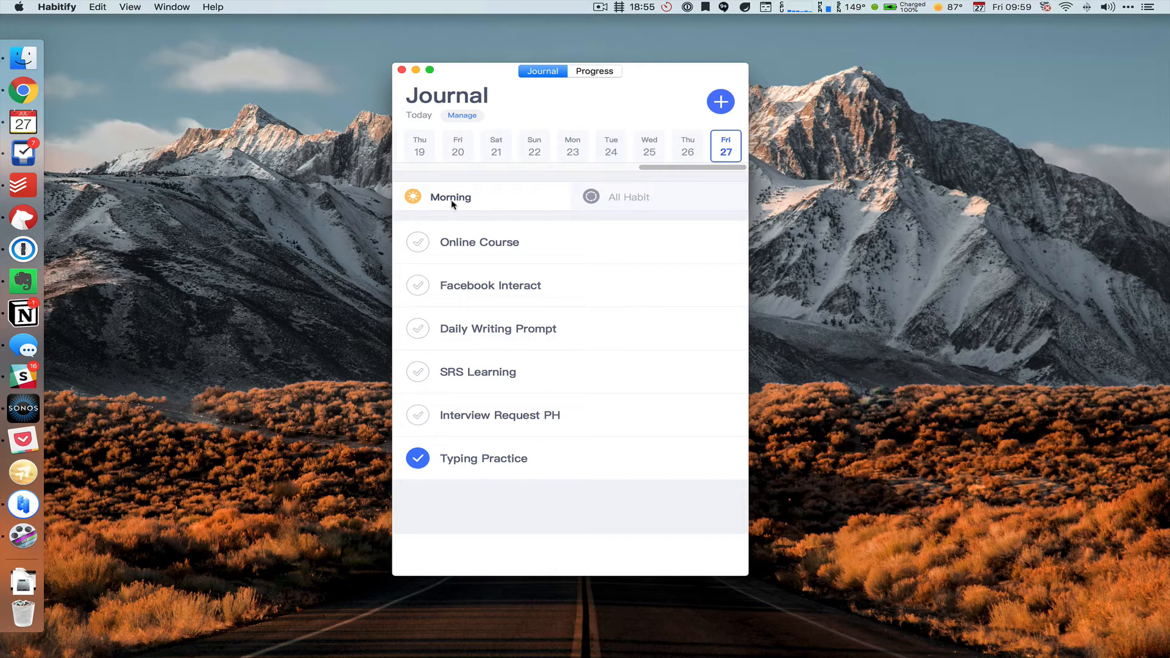
Step: Start a new habit named Brush Teeth with a custom Tuesday and Thursday repeat
click(718, 102)
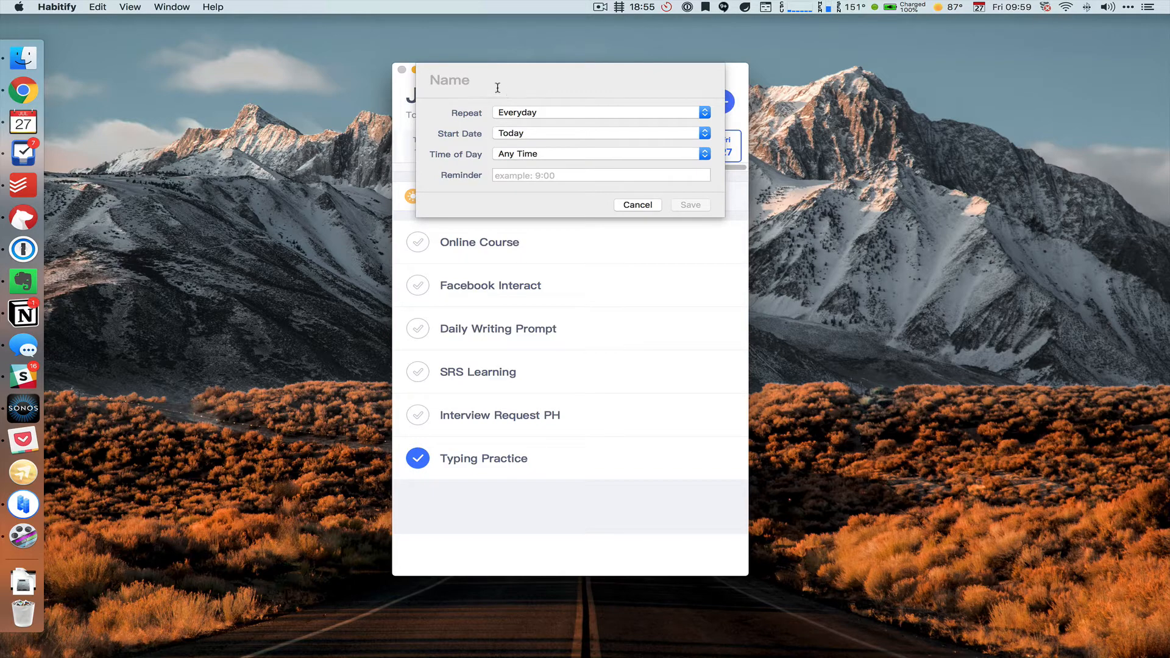
text(Brush T)
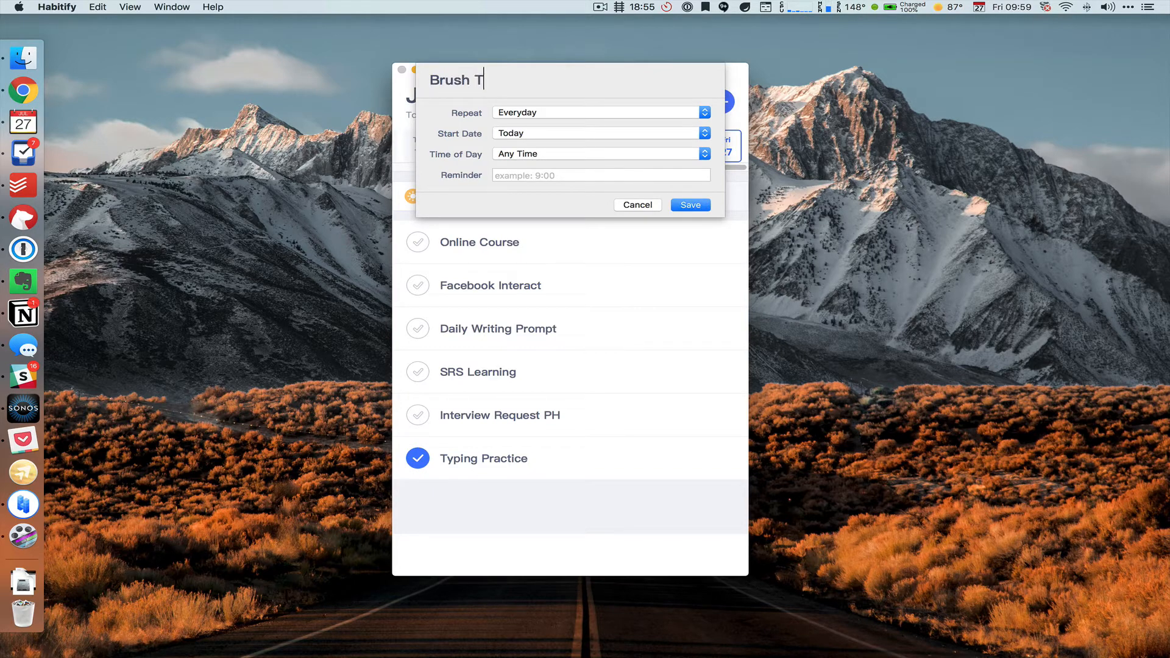
click(599, 112)
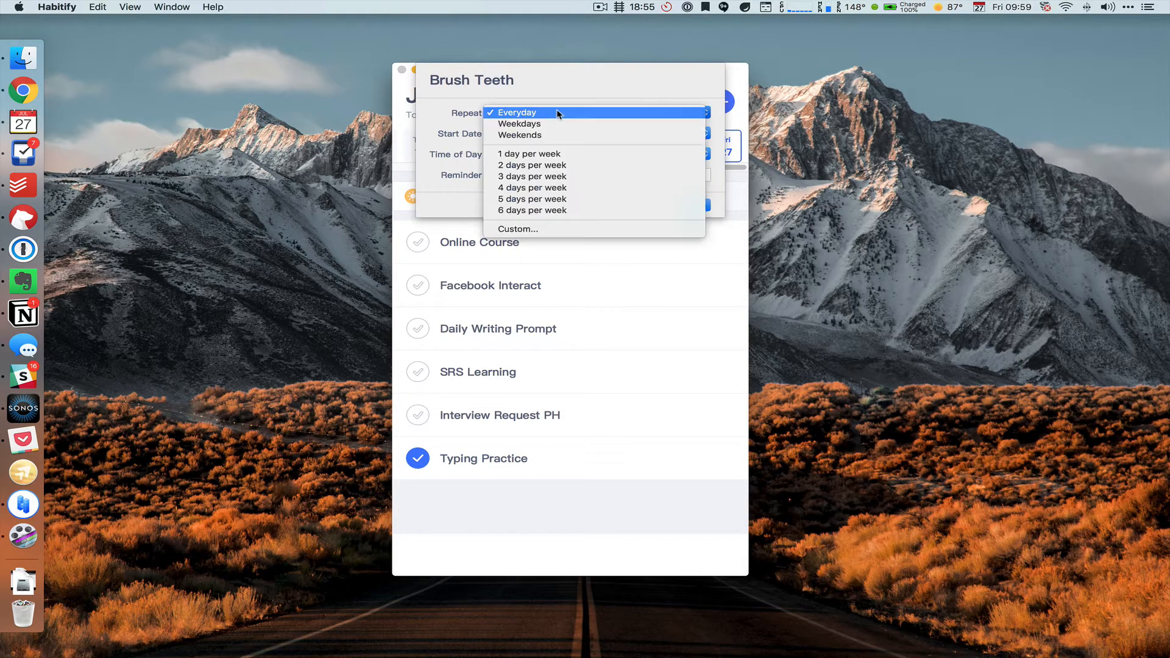
mouse_move(519, 135)
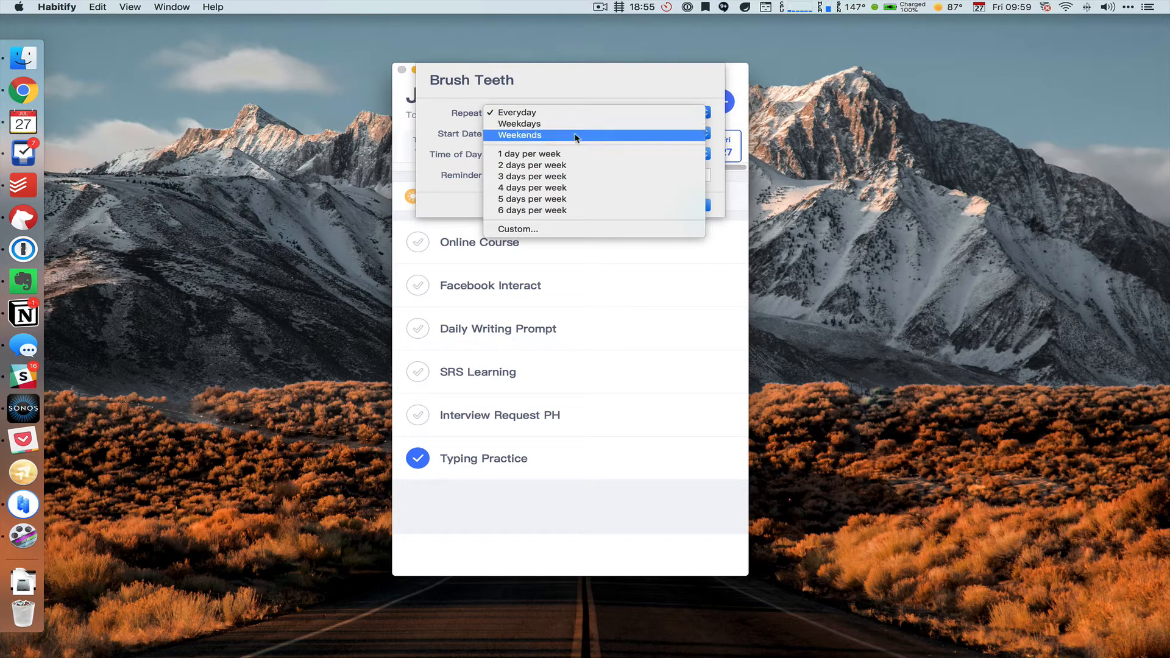
mouse_move(579, 214)
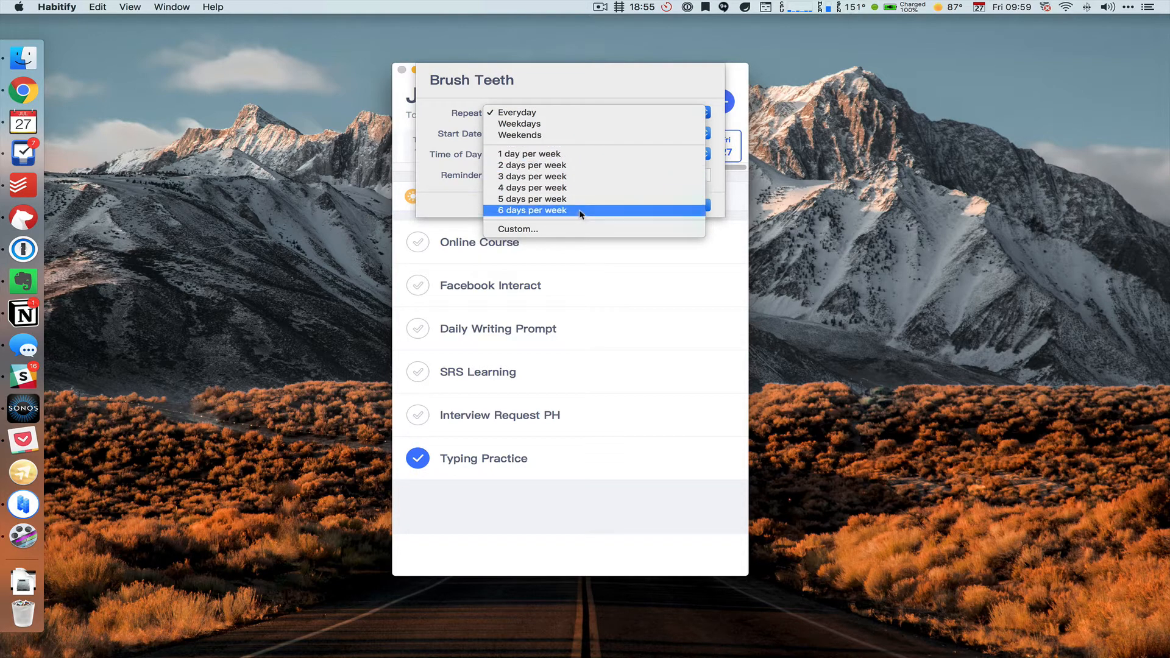
mouse_move(581, 179)
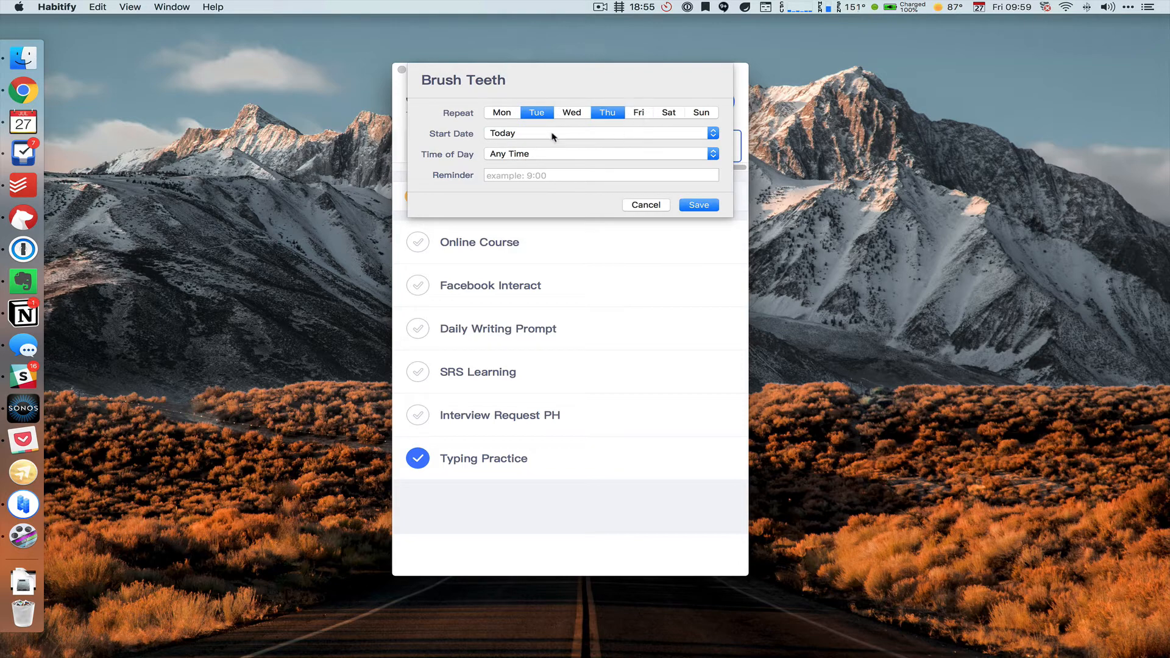
Step: Set Brush Teeth's time of day to Morning with a 10:01 reminder
click(599, 133)
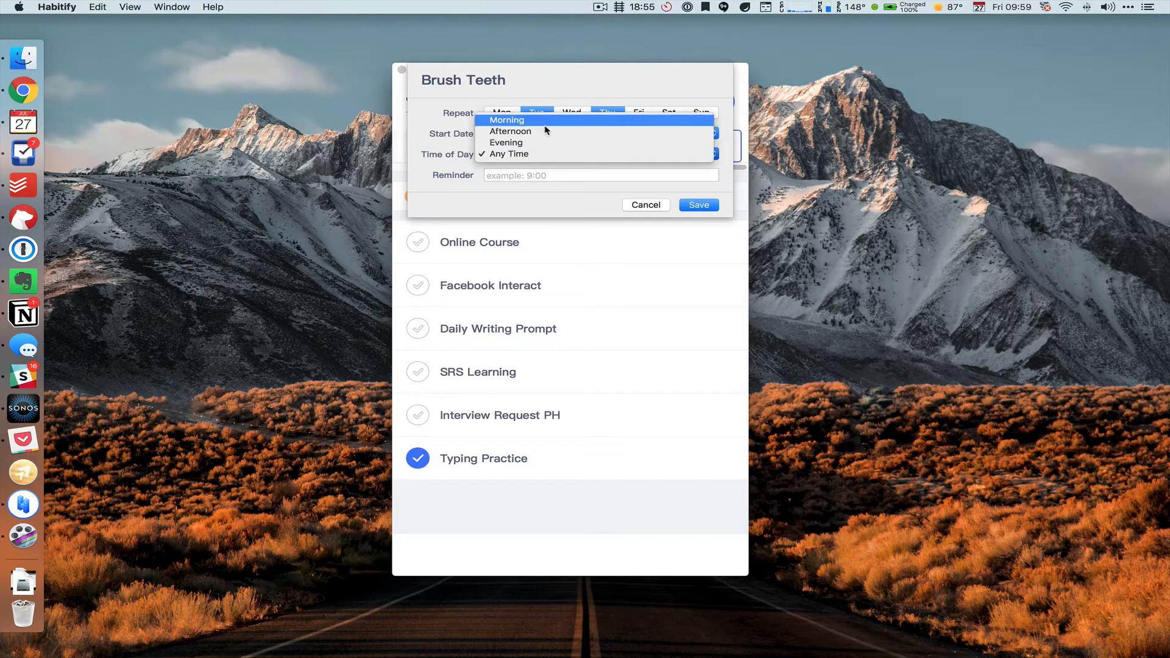
mouse_move(545, 132)
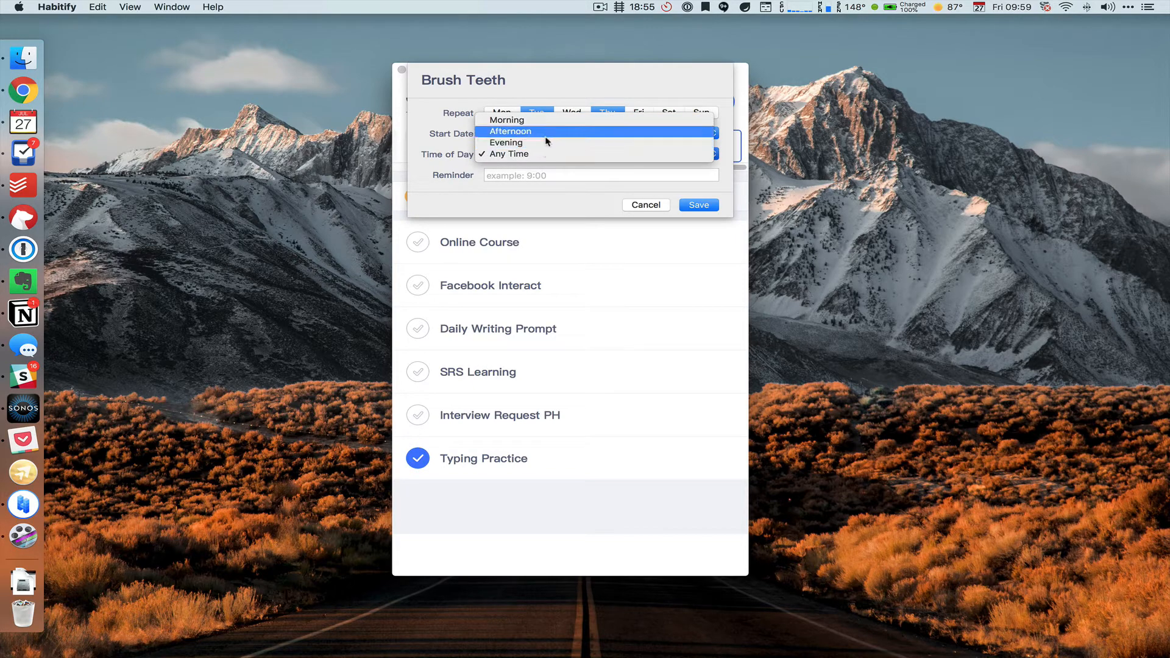
click(508, 119)
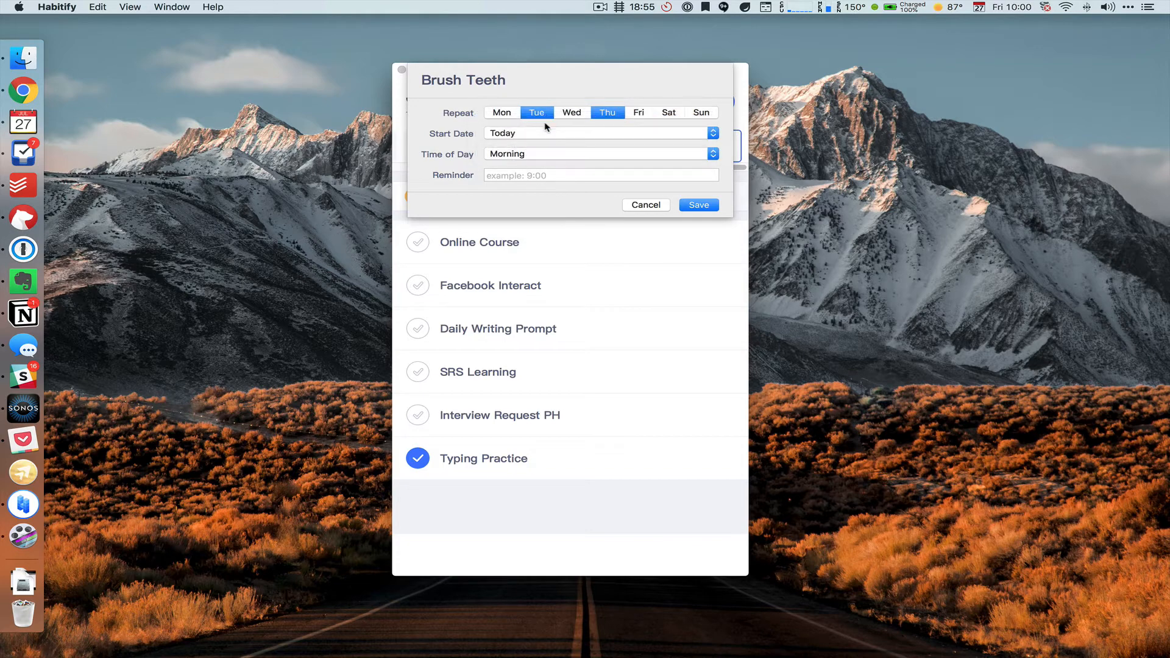
click(600, 175)
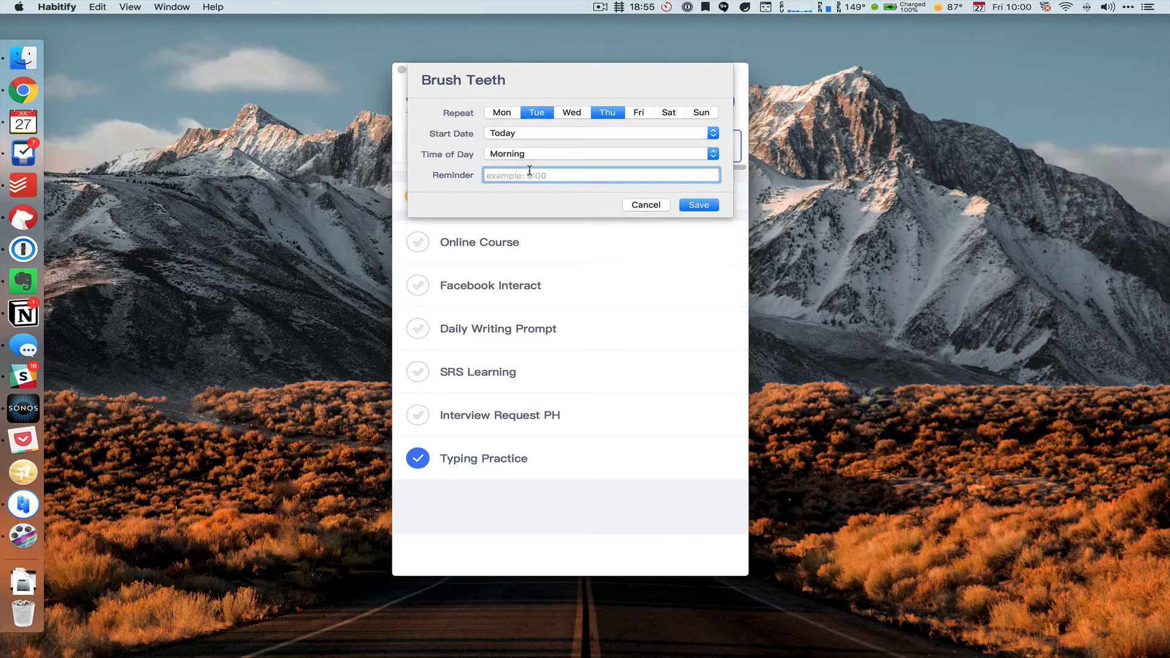
text(10:01)
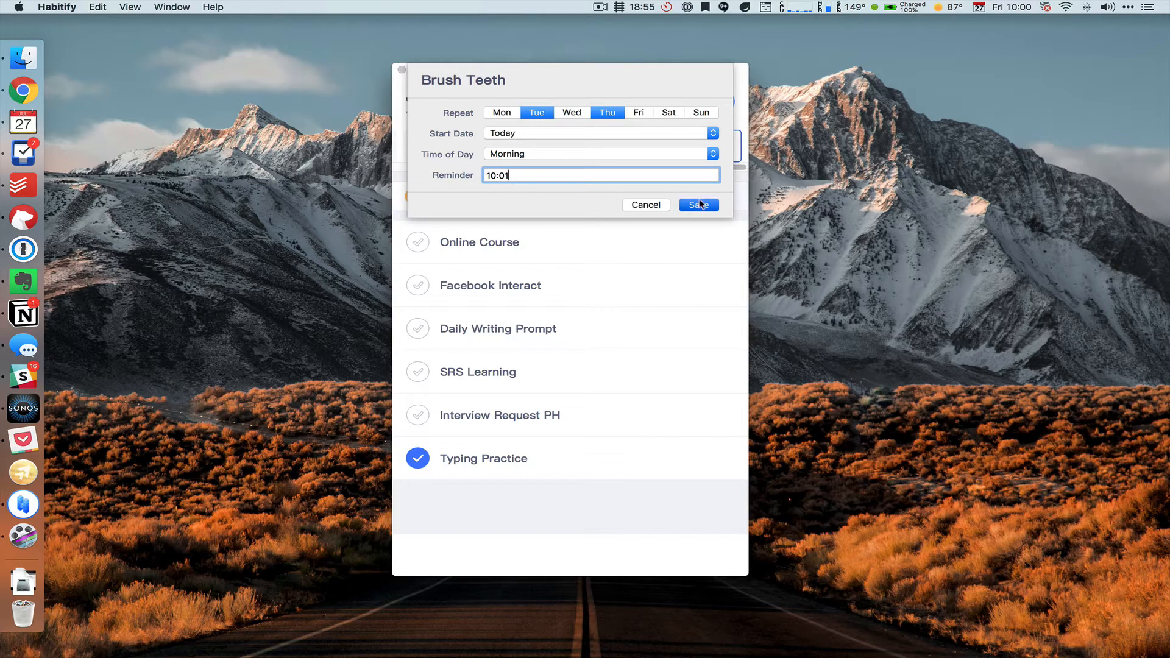
Step: Save Brush Teeth, switch to All Habits, and start a blank new-habit form
click(698, 205)
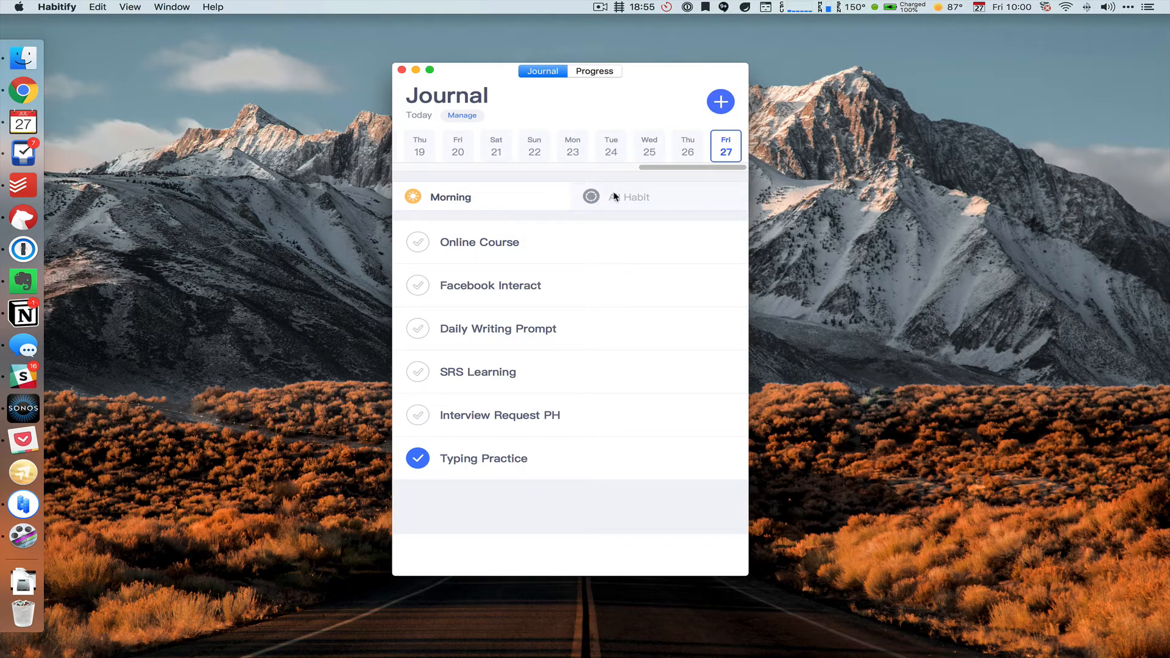
click(629, 197)
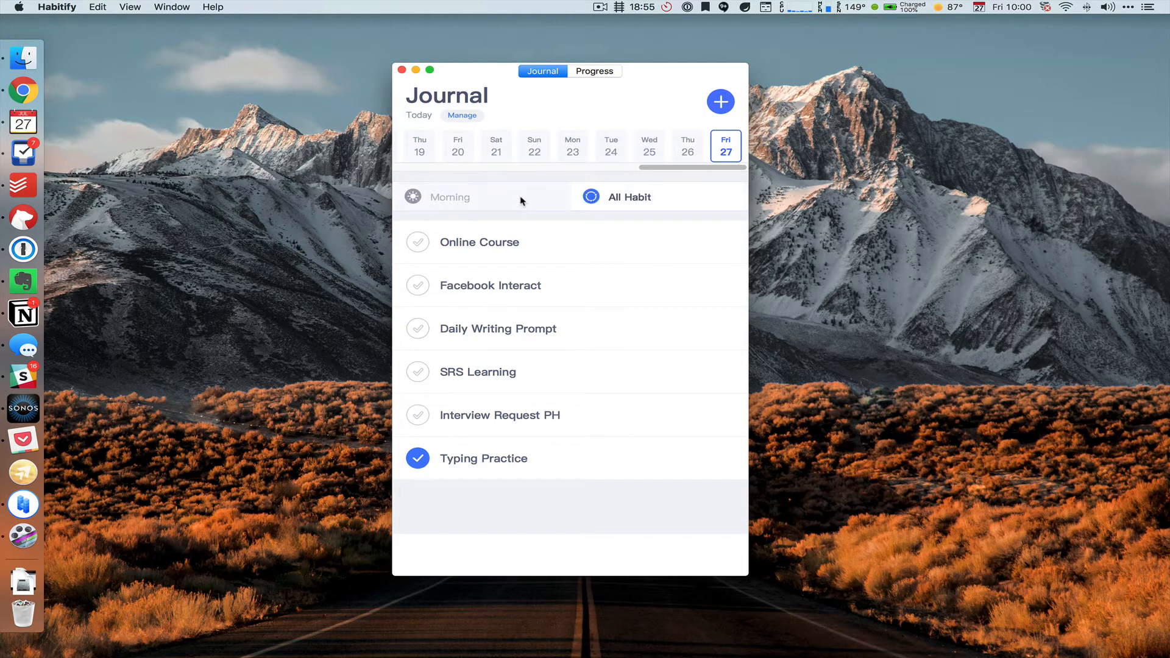
click(449, 197)
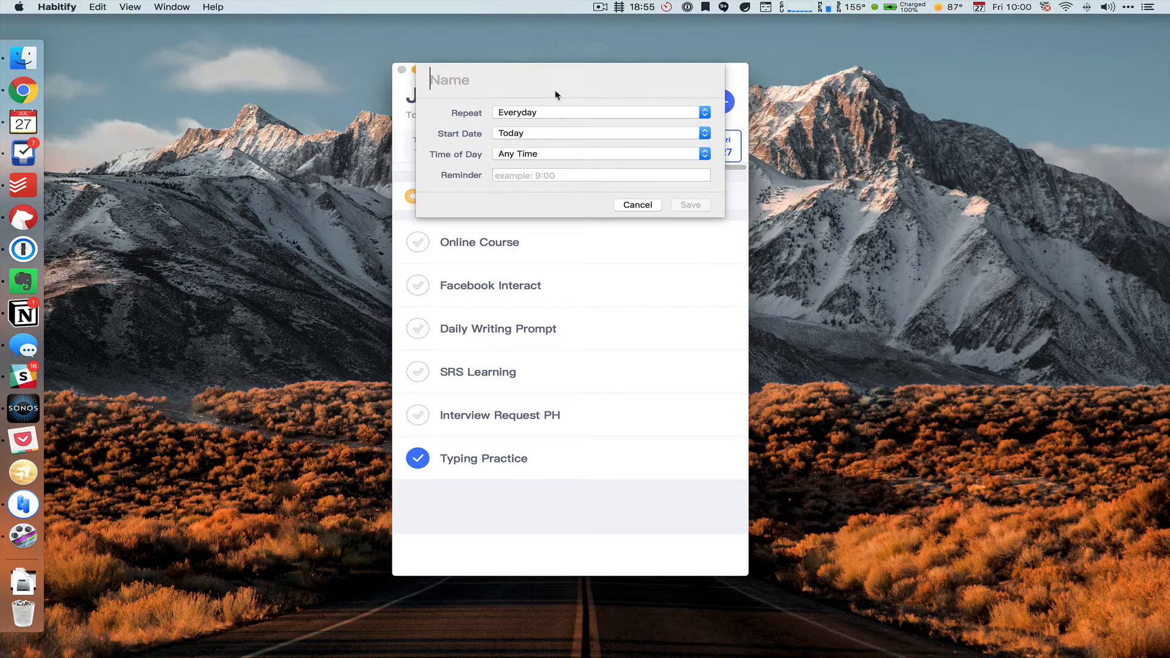
Step: Name the habit 'Briush Hair' and leave its time of day as Any Time
text(Briush Hair)
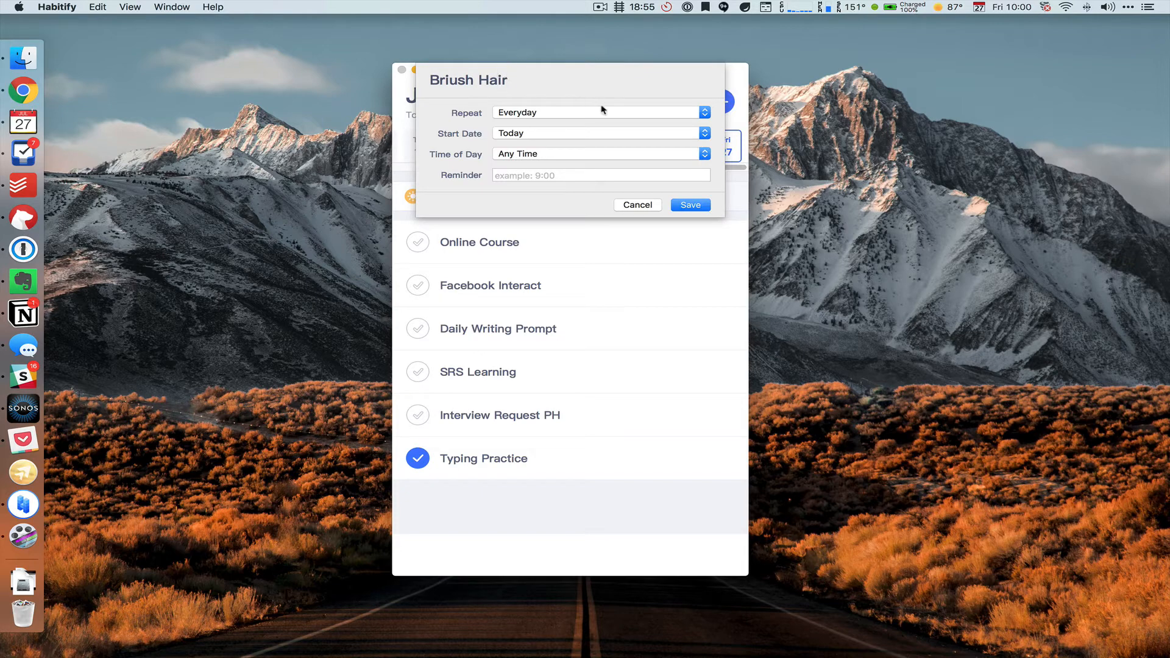
click(601, 153)
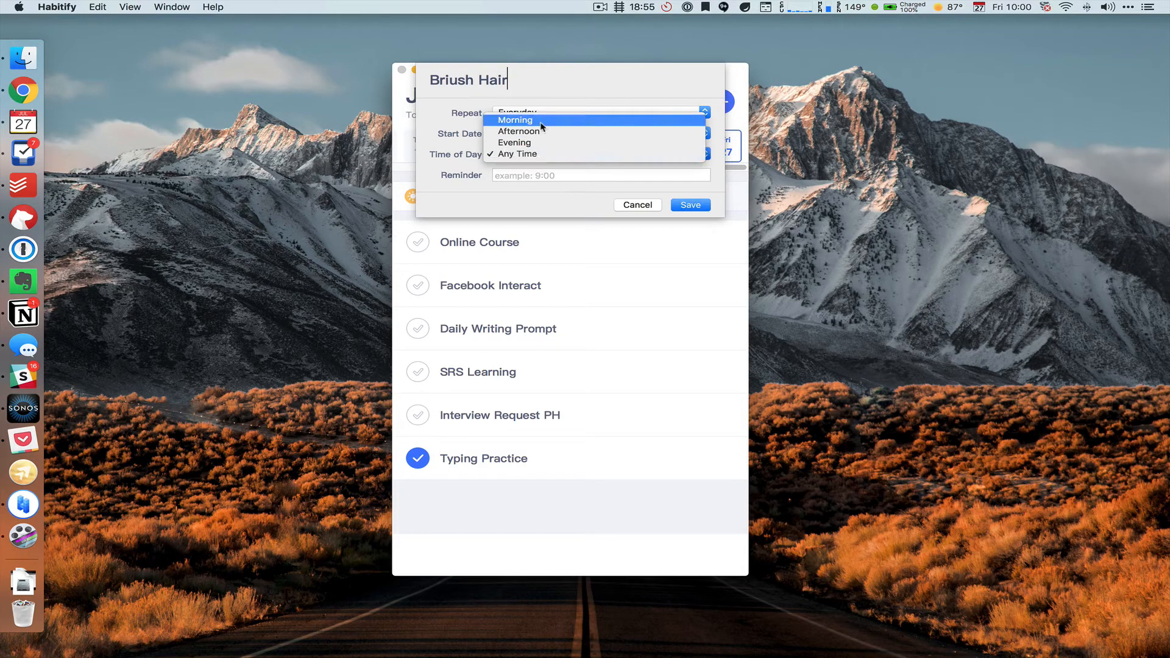
click(516, 153)
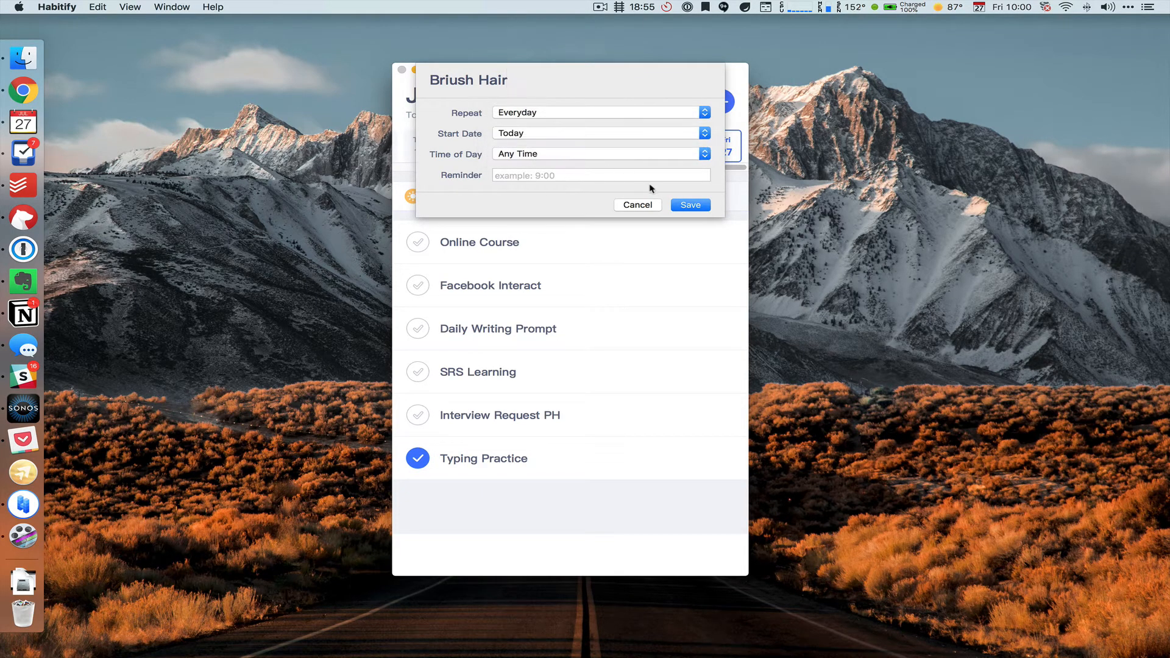
Step: Save Briush Hair, adding it as the seventh habit in today's Journal
click(689, 204)
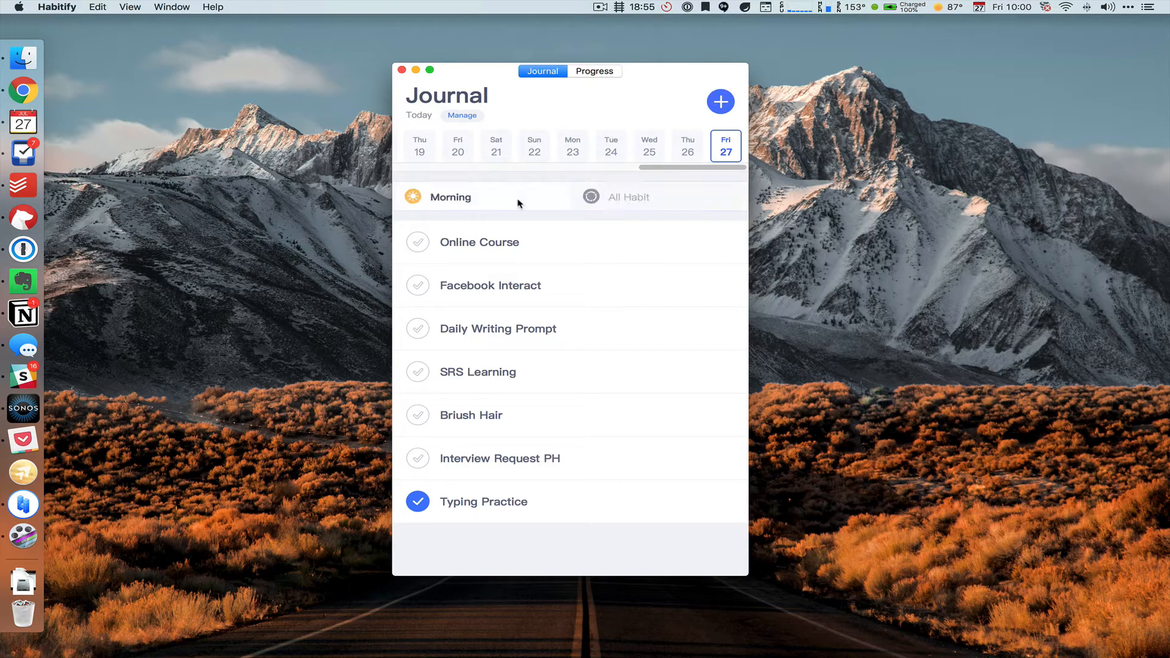
mouse_move(456, 116)
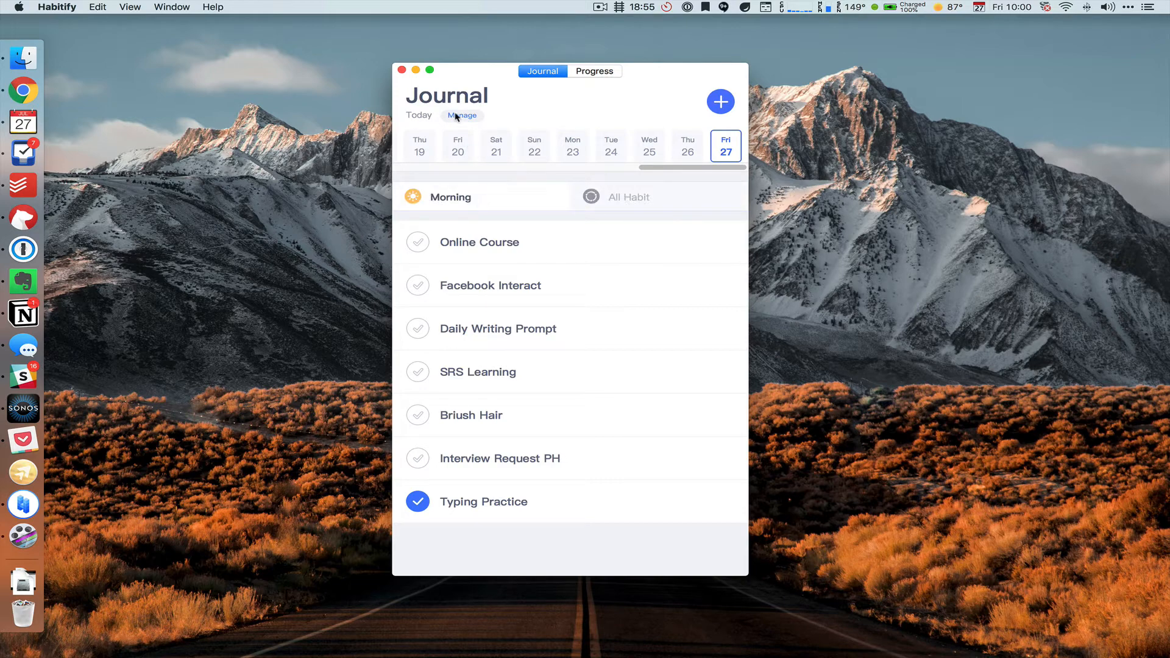
mouse_move(482, 77)
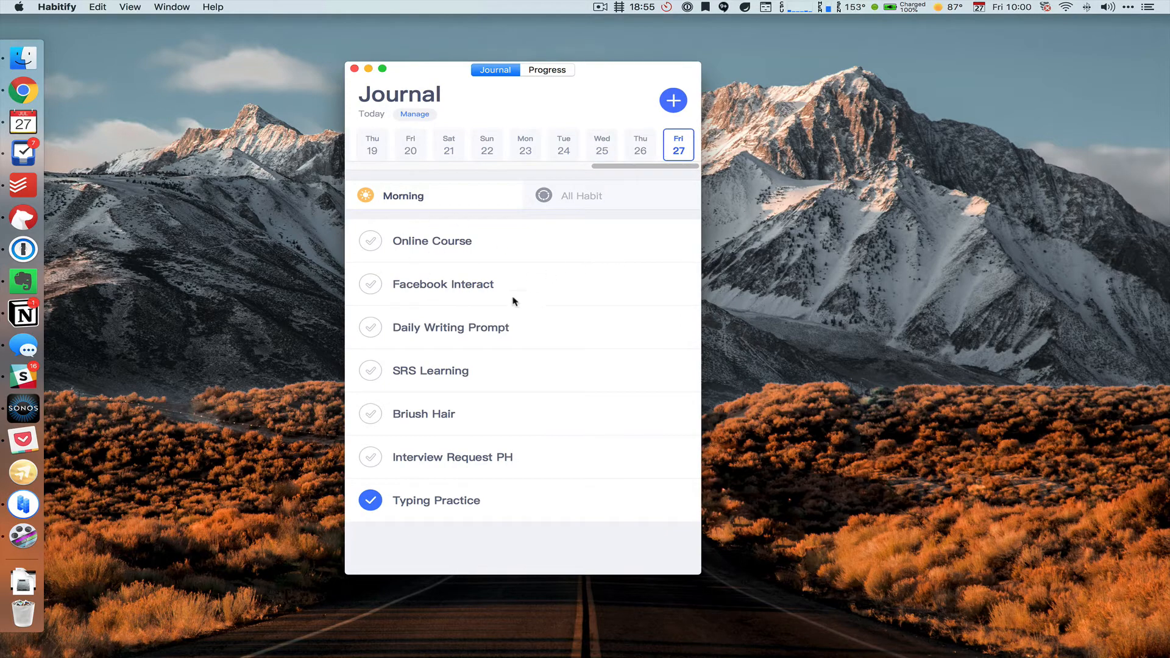
mouse_move(485, 252)
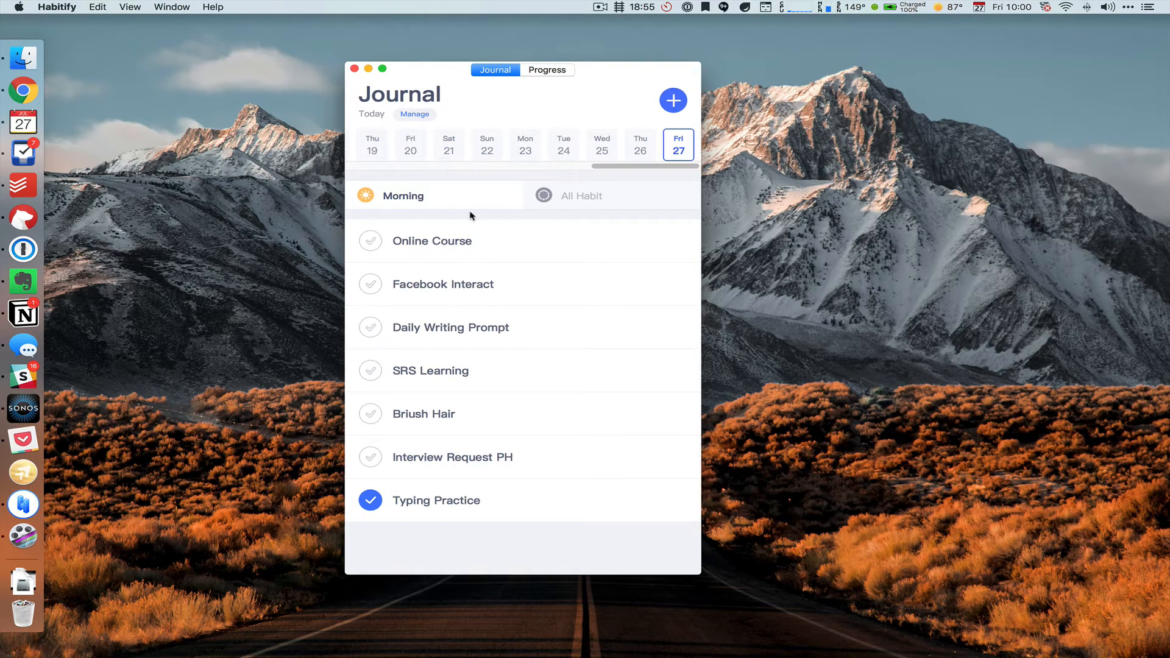
mouse_move(444, 202)
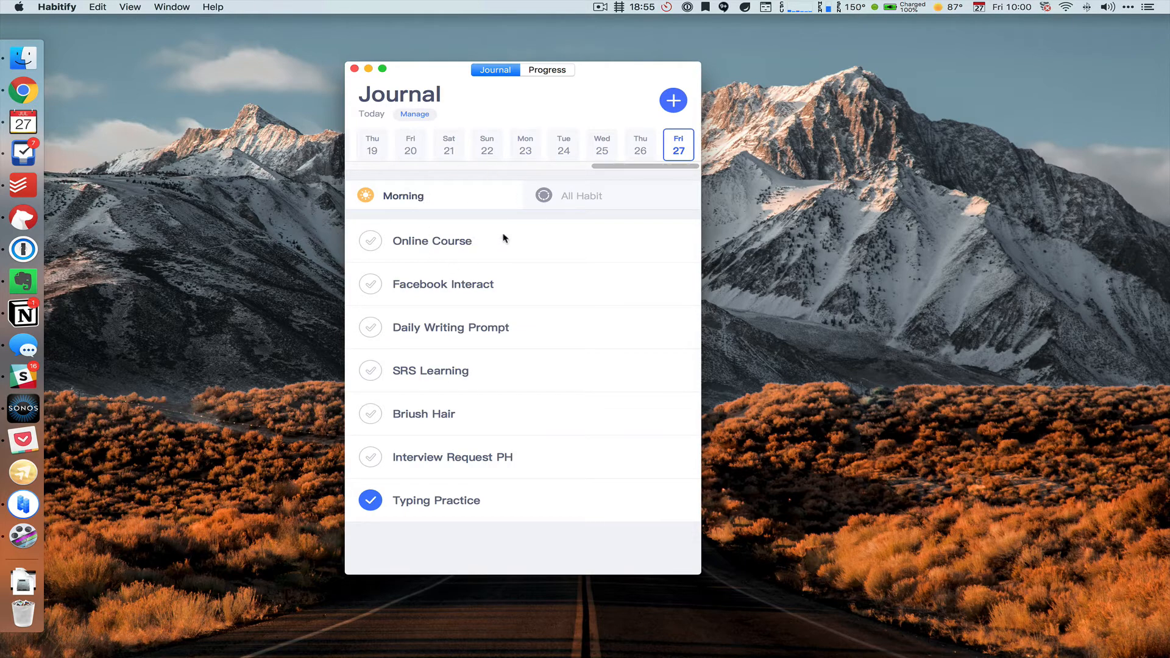
mouse_move(515, 240)
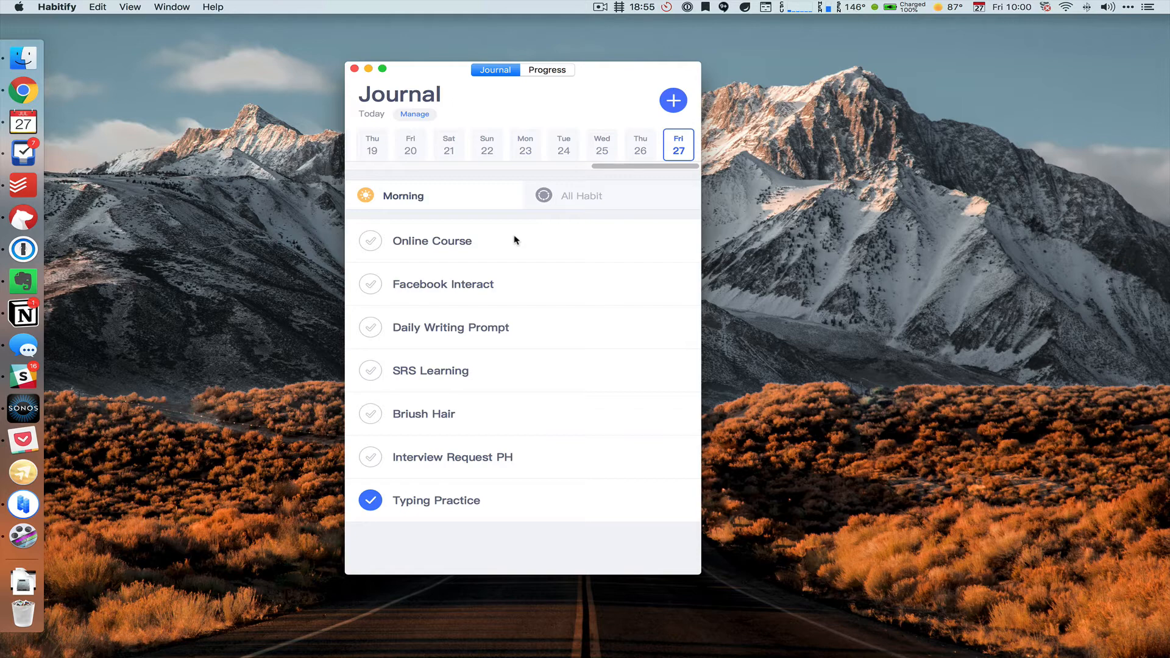
mouse_move(398, 211)
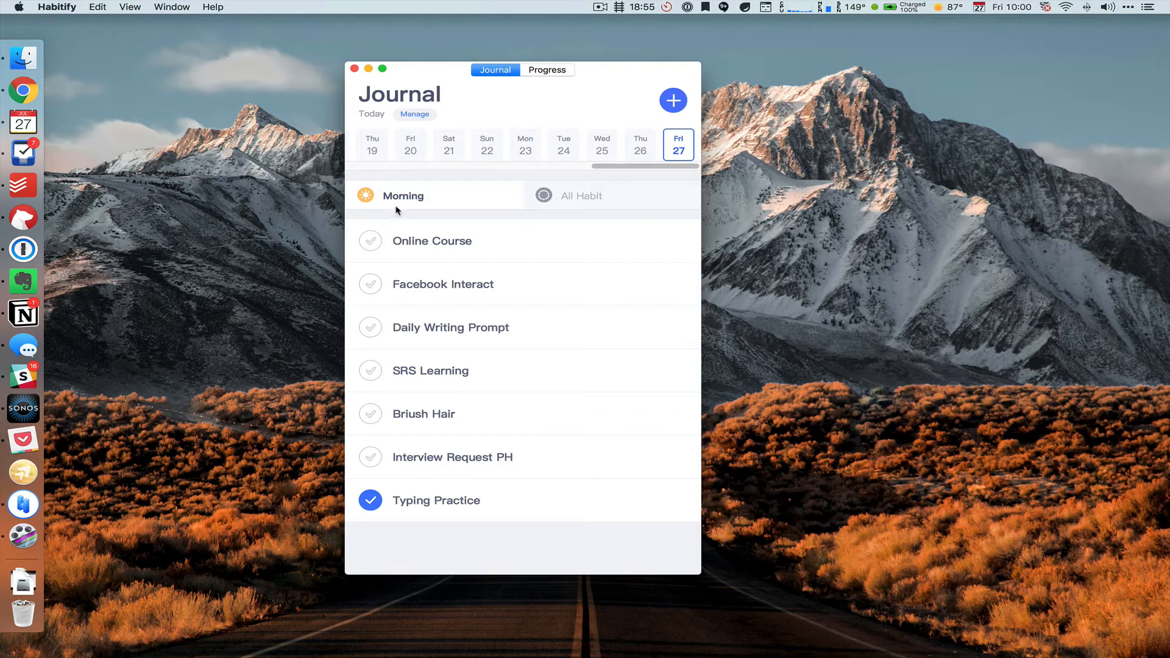
mouse_move(451, 205)
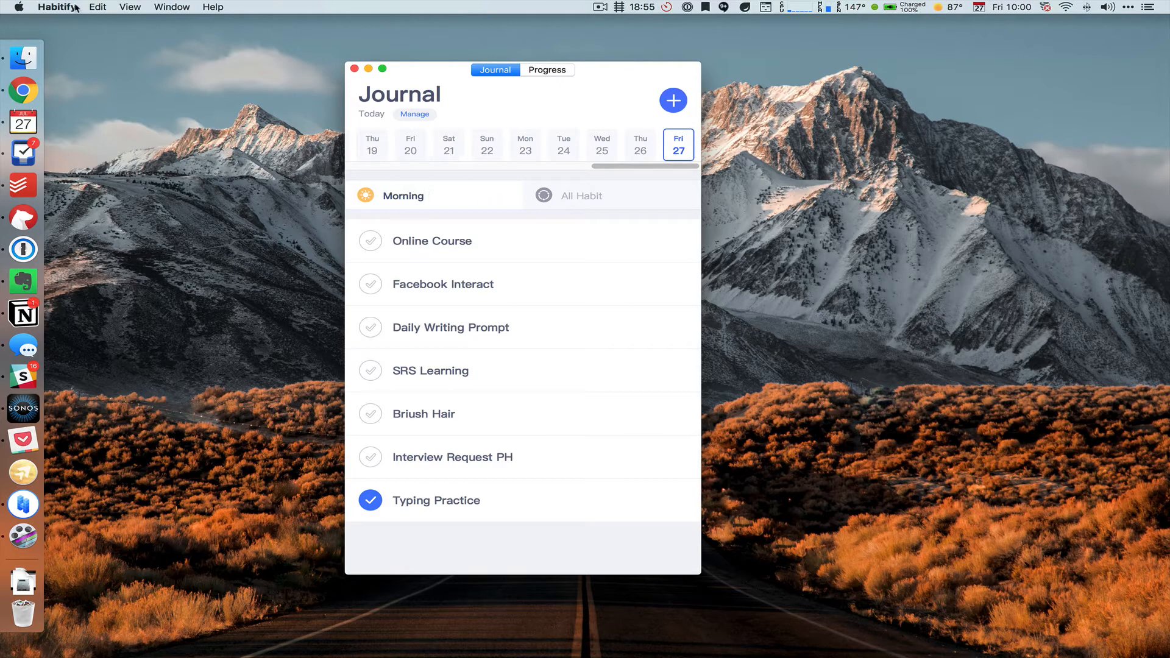
Step: In Preferences, set App Badge to All Habit Required and keep reminder sound 12
click(57, 7)
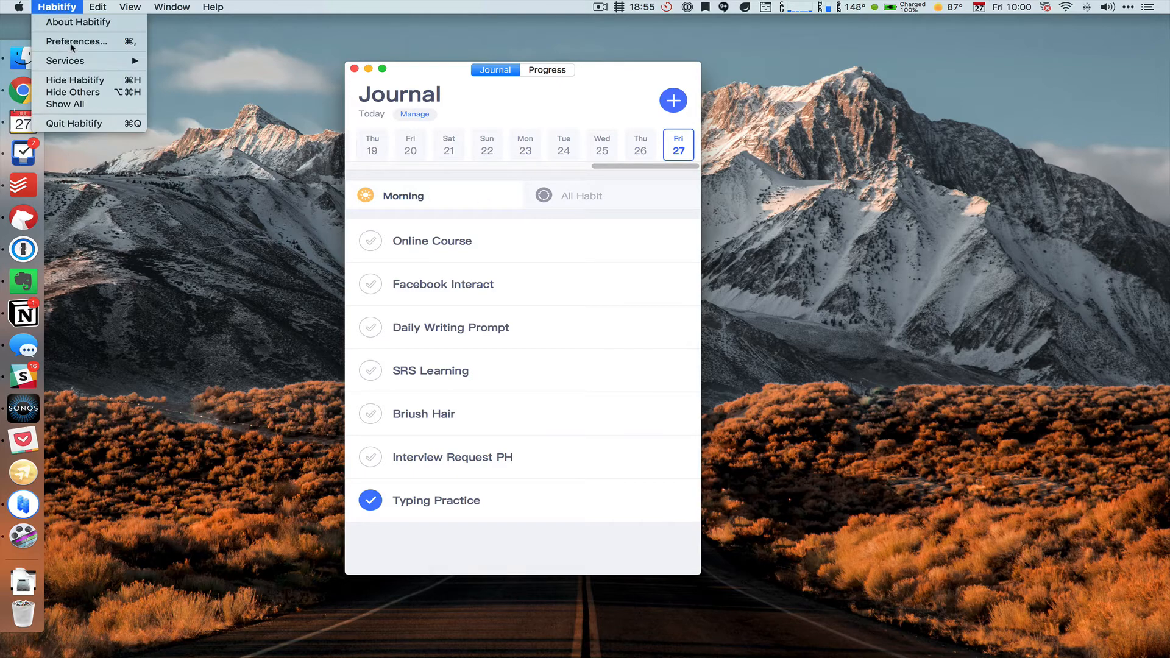
click(77, 41)
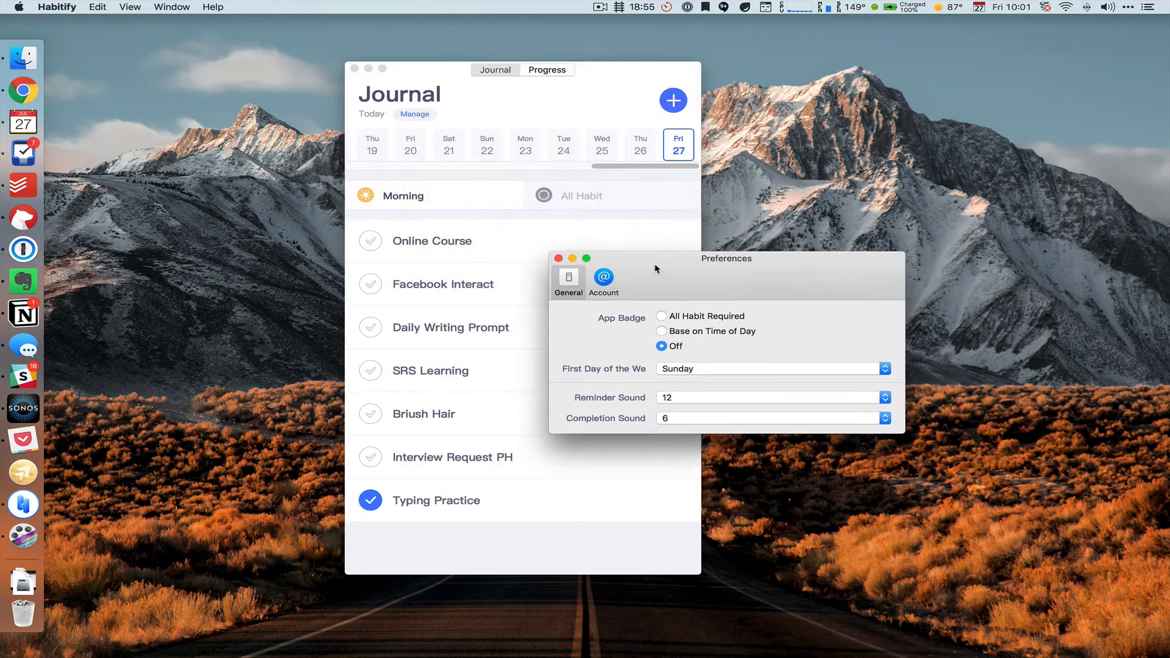
click(661, 316)
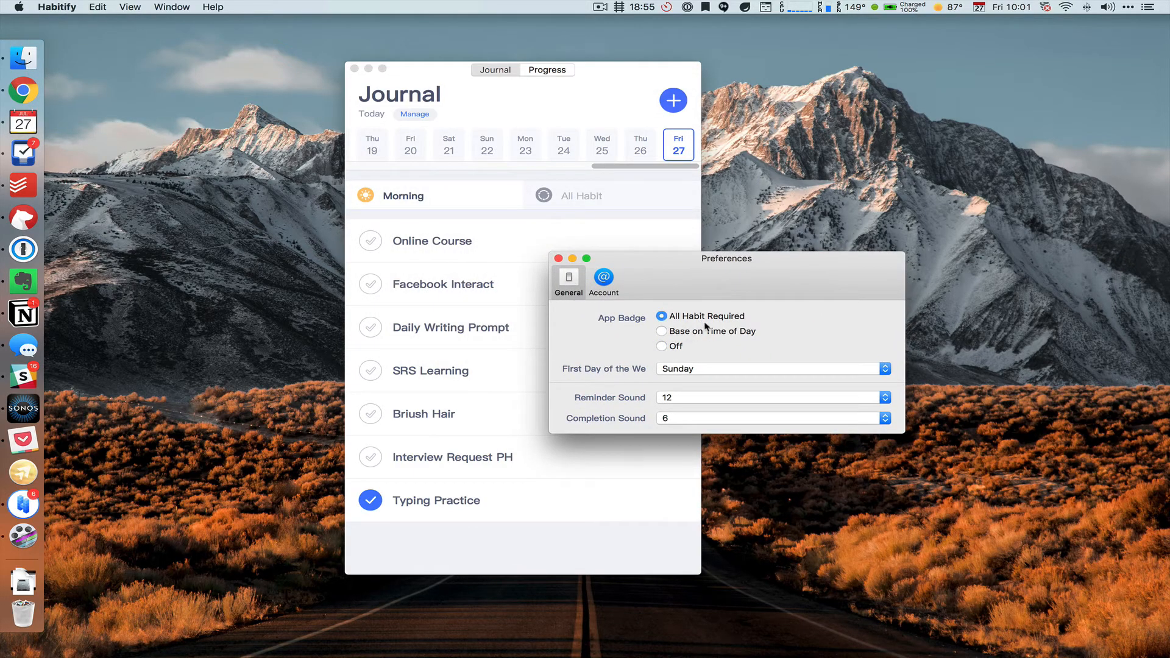
click(661, 332)
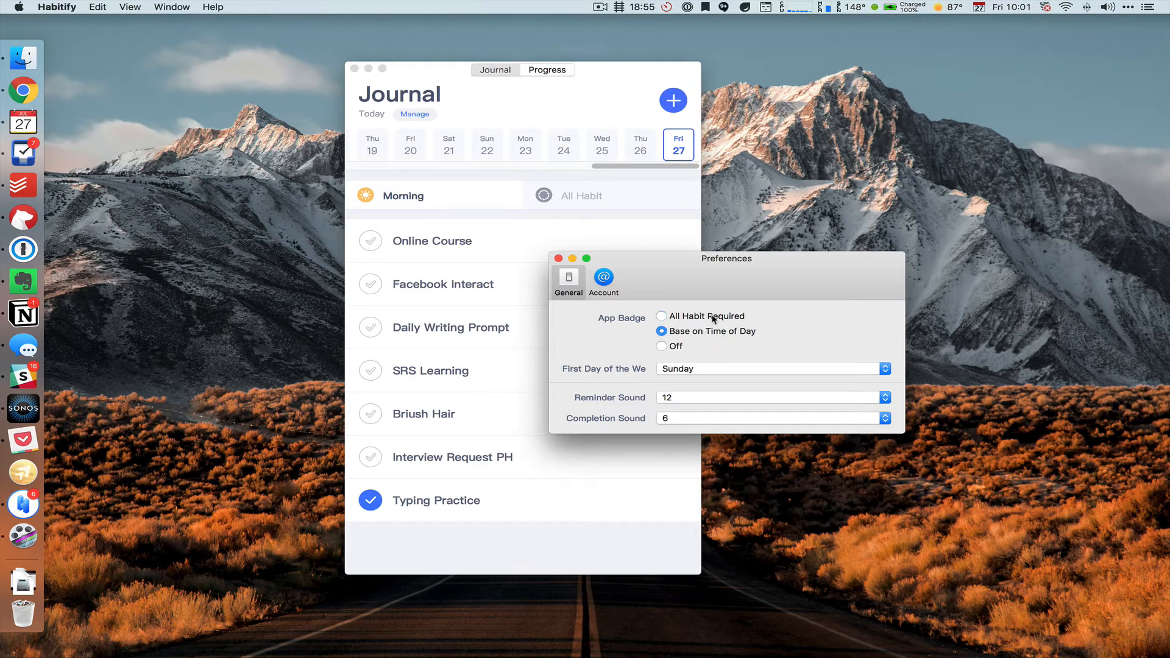
click(661, 315)
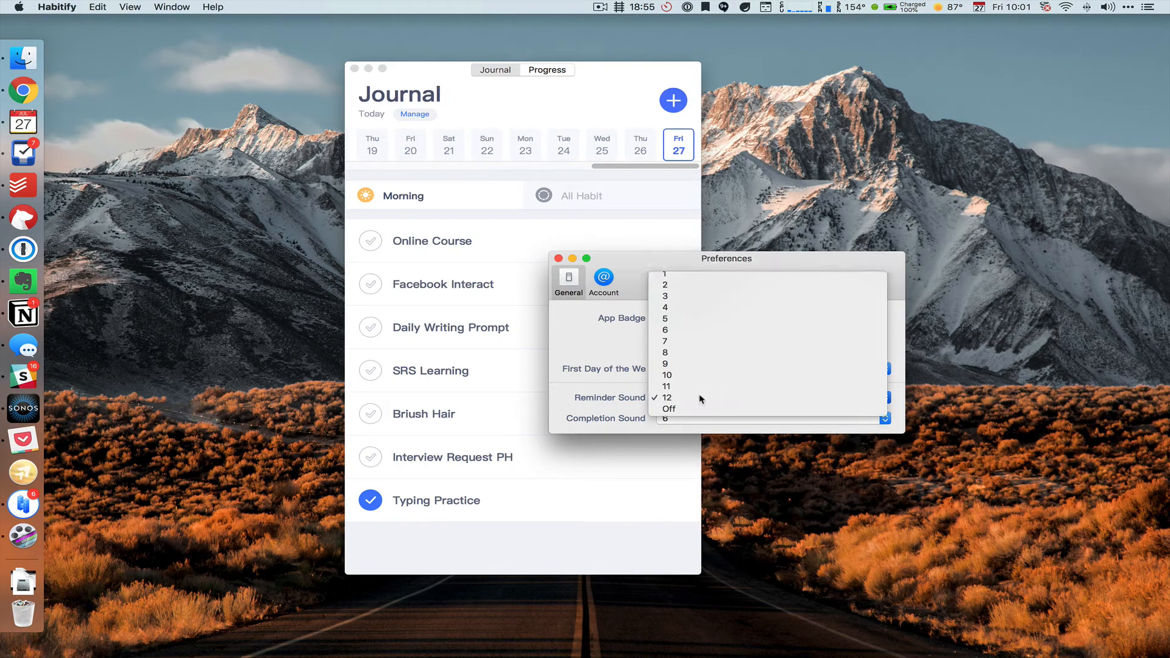
click(664, 397)
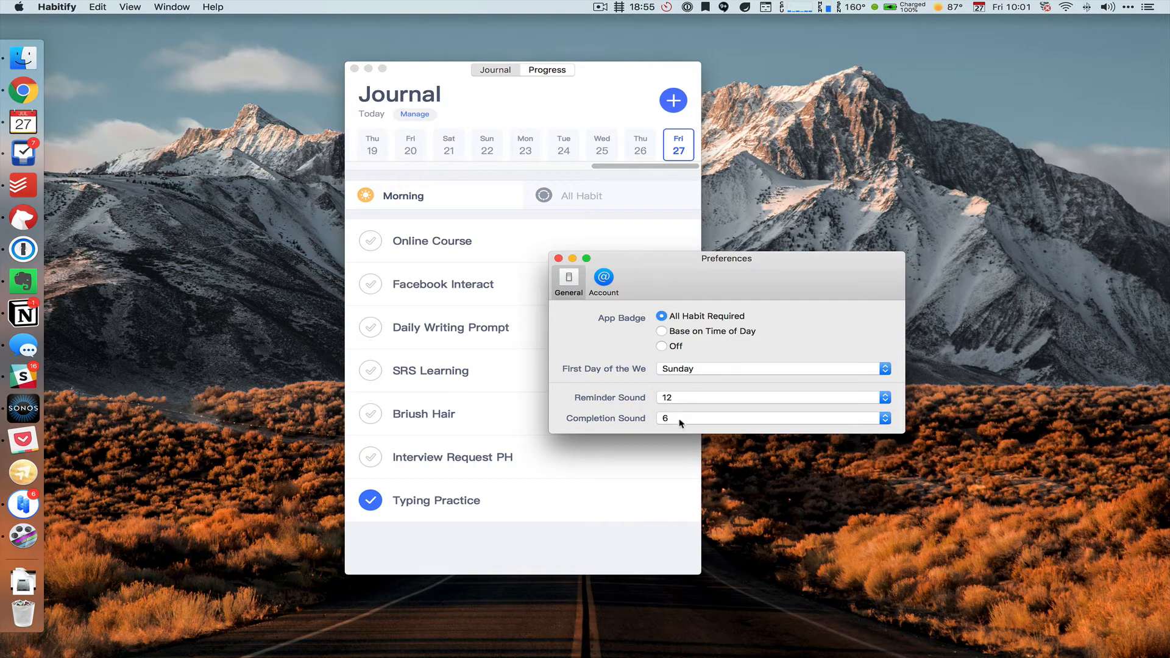
mouse_move(659, 401)
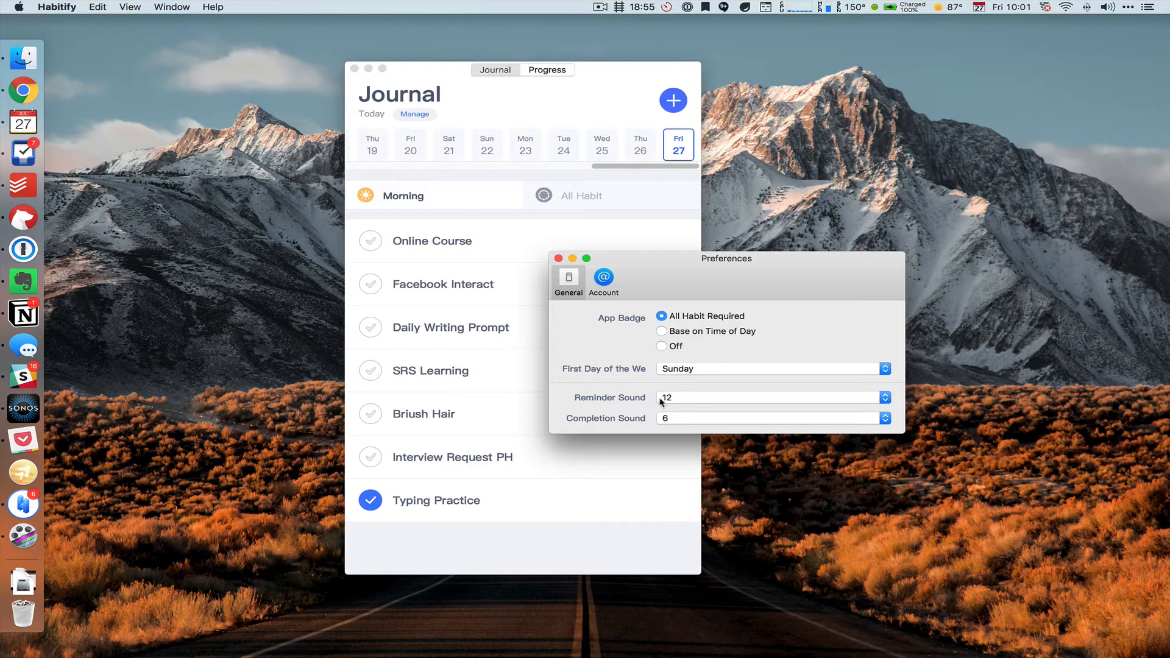
mouse_move(627, 352)
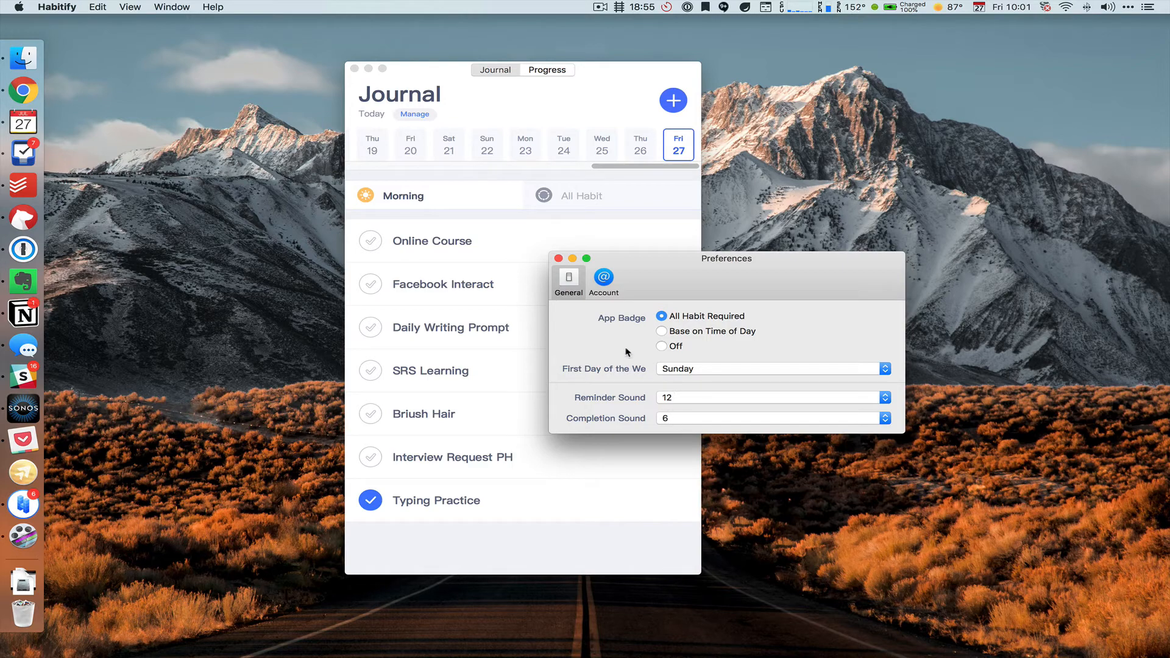
Step: View Account sync options, close Preferences, and check off Briush Hair as done
click(603, 278)
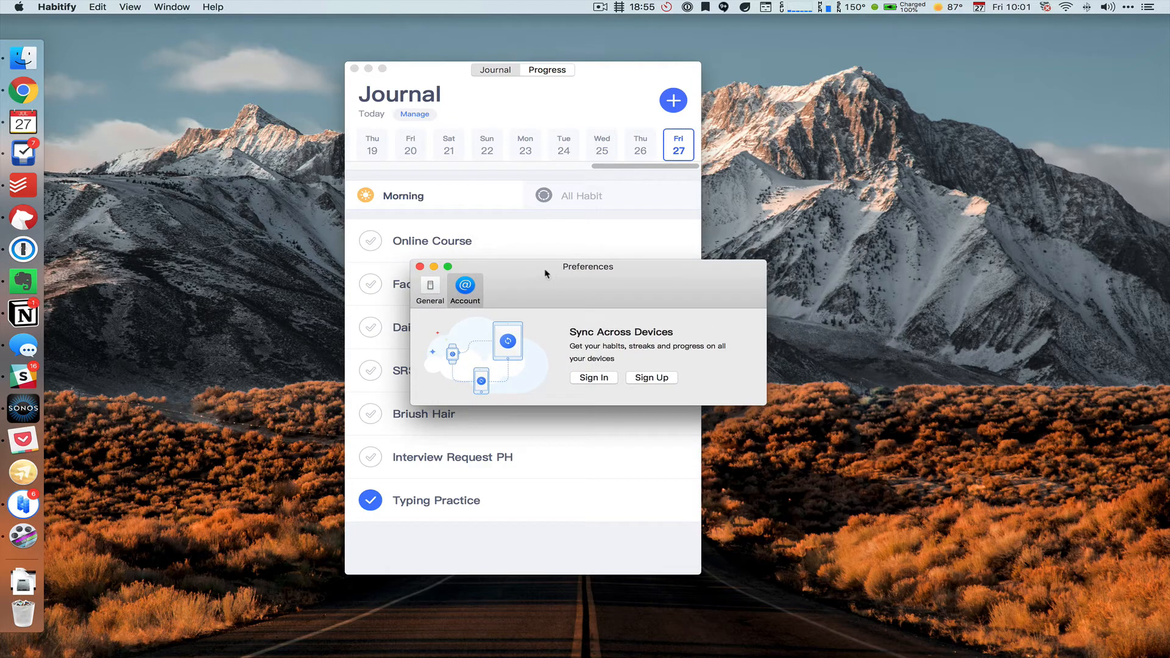
mouse_move(588, 389)
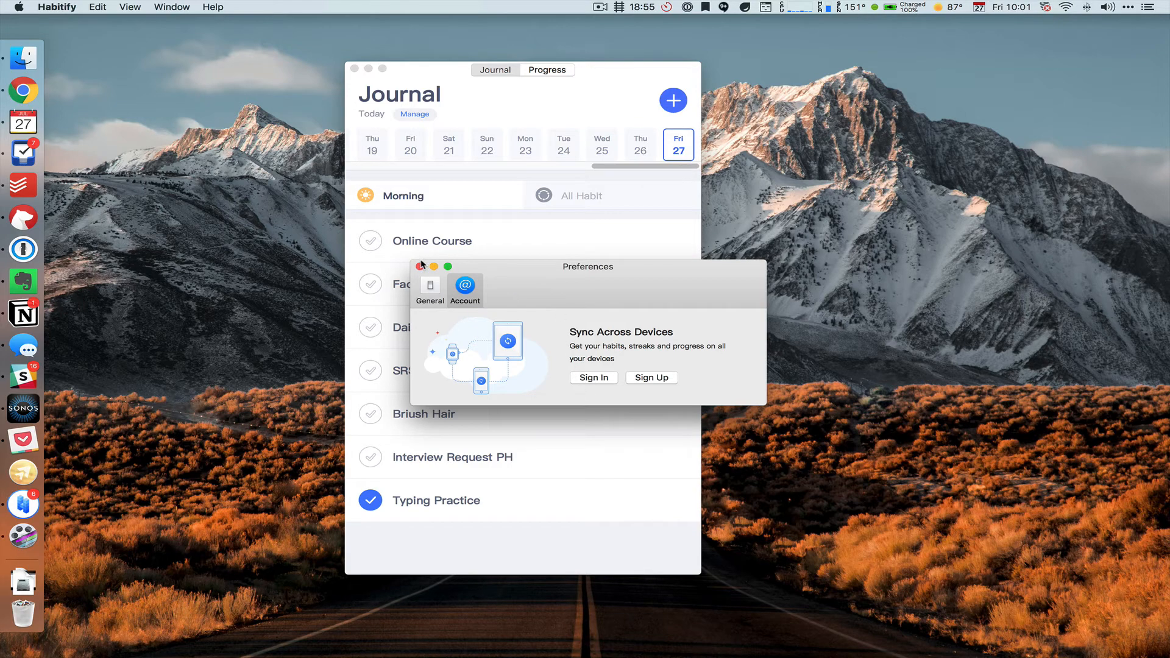
click(421, 266)
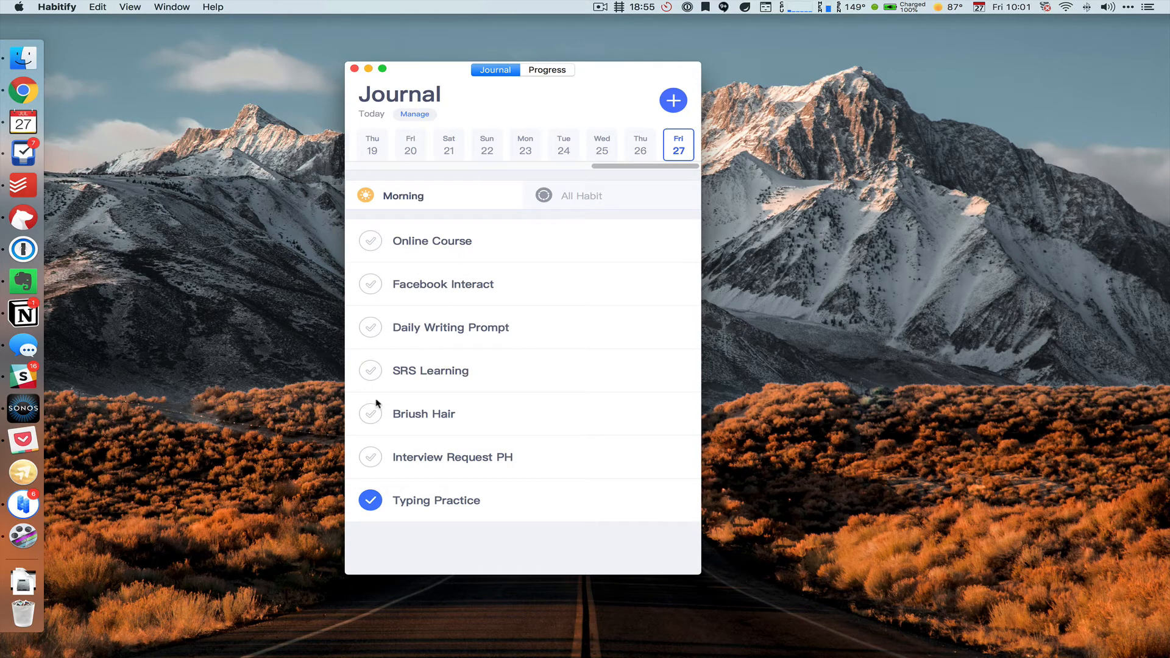
click(370, 413)
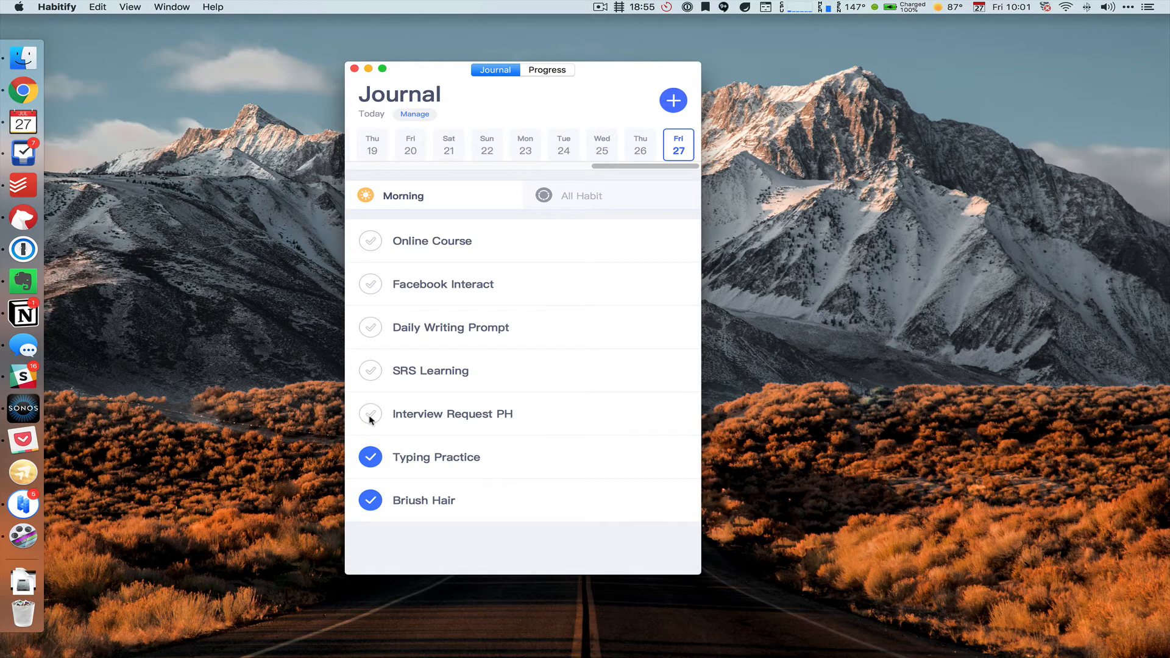
mouse_move(418, 307)
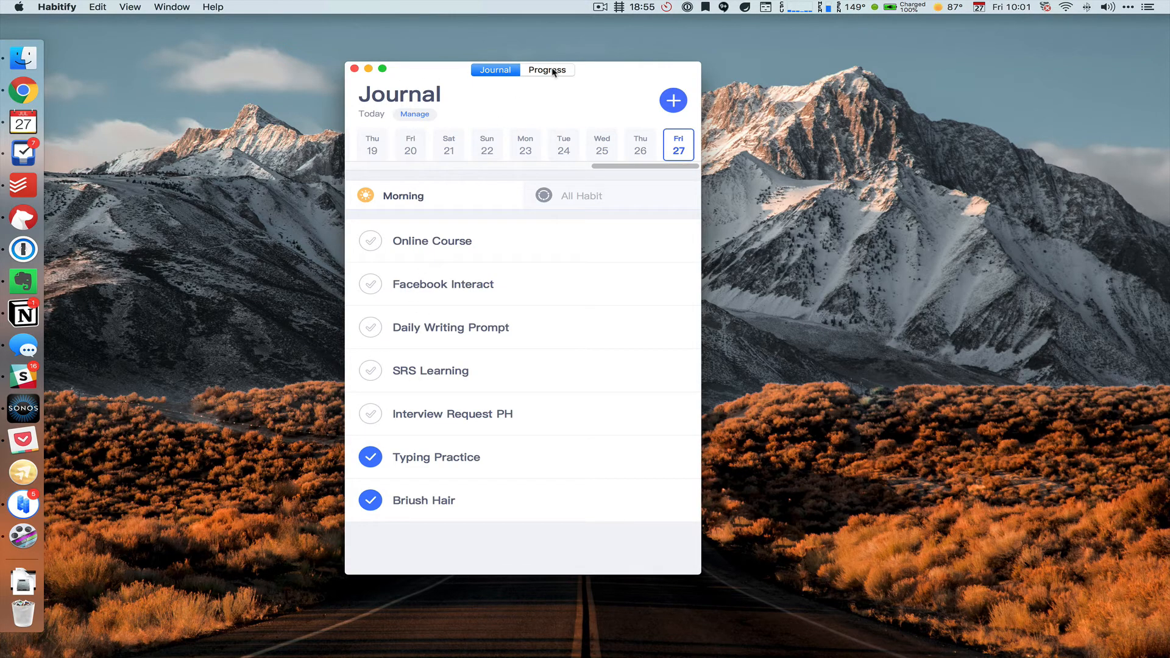
Step: Scroll Progress stats from Overall down to Top Days of the Week, led by Friday
click(546, 69)
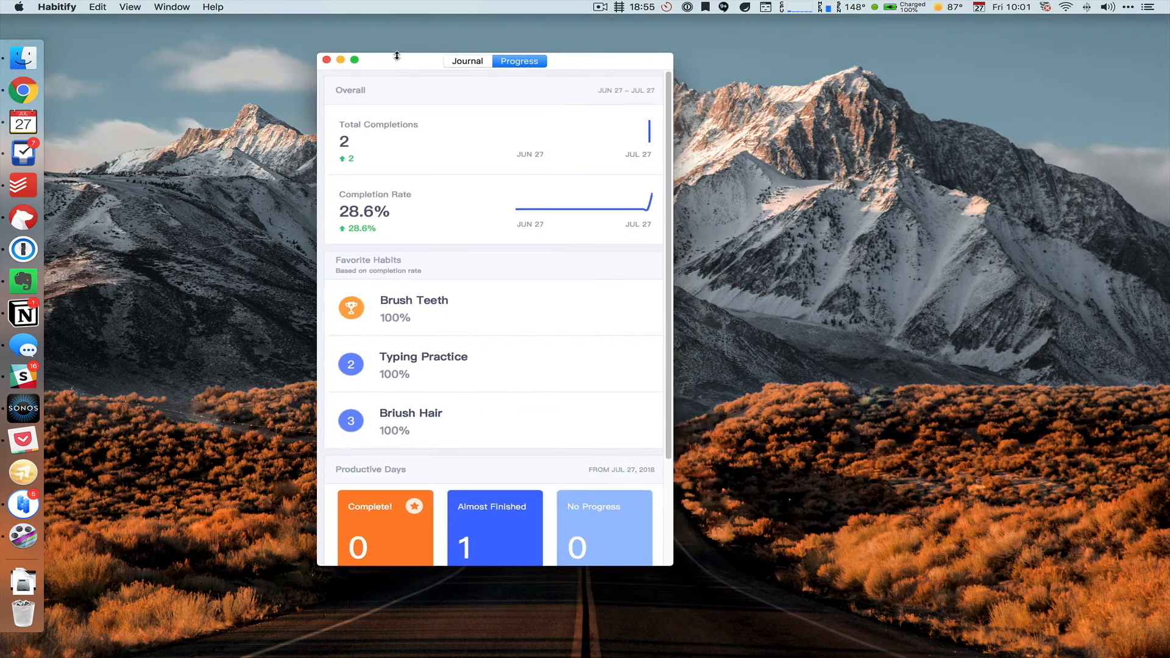
mouse_move(552, 178)
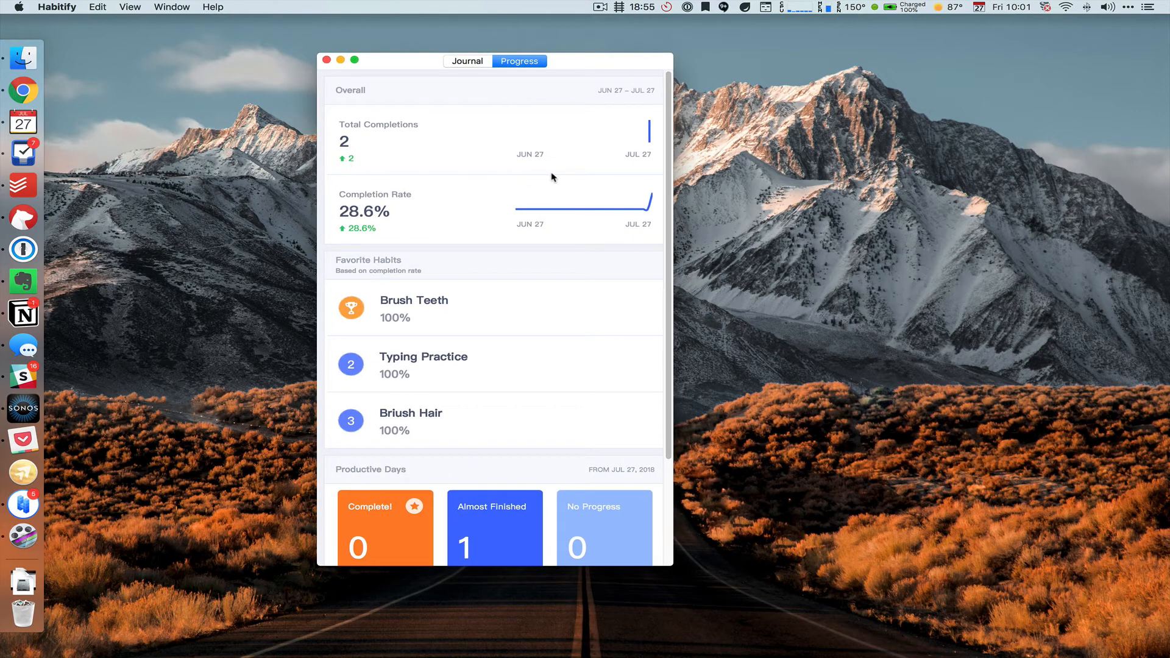
mouse_move(527, 166)
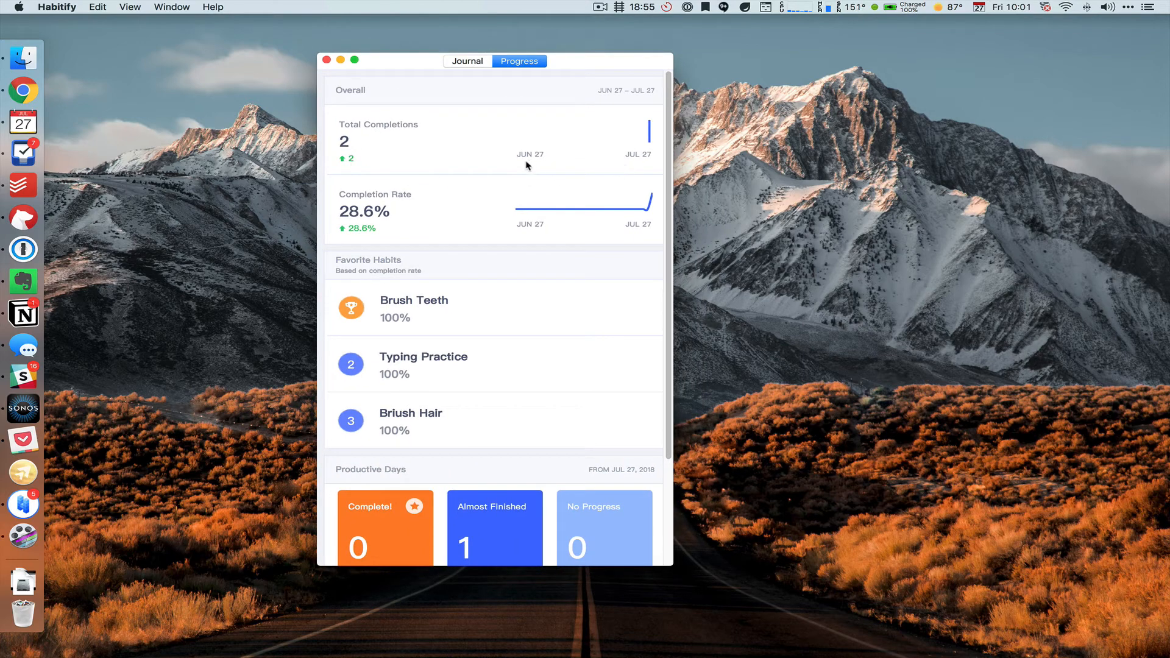
mouse_move(398, 199)
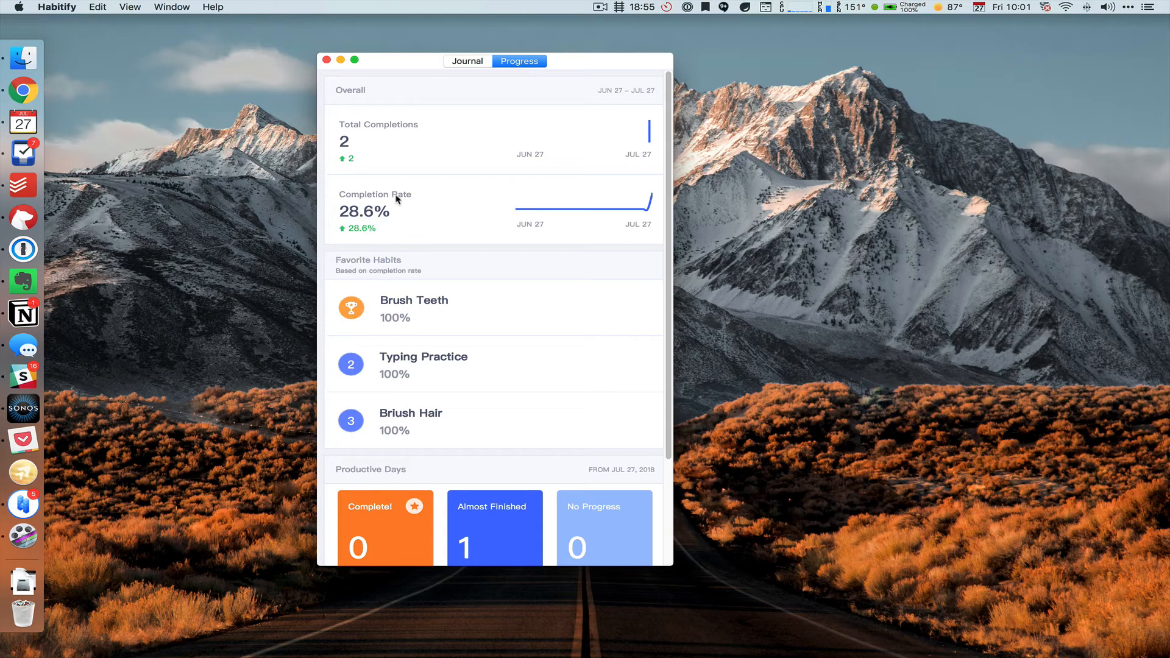
mouse_move(359, 260)
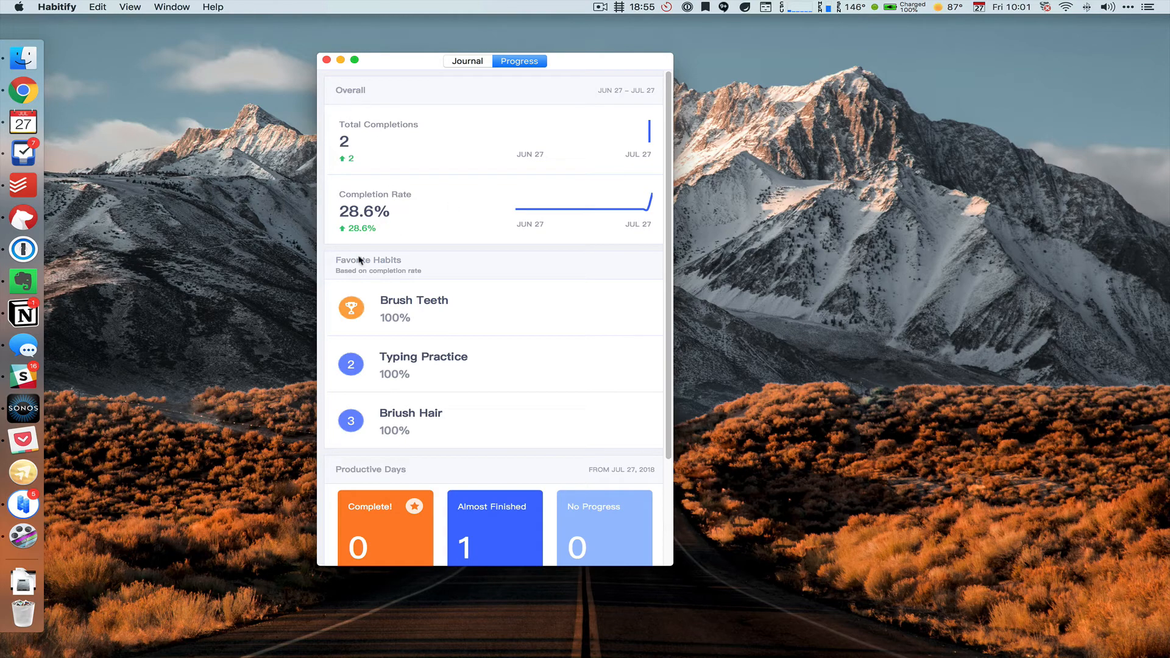
mouse_move(386, 245)
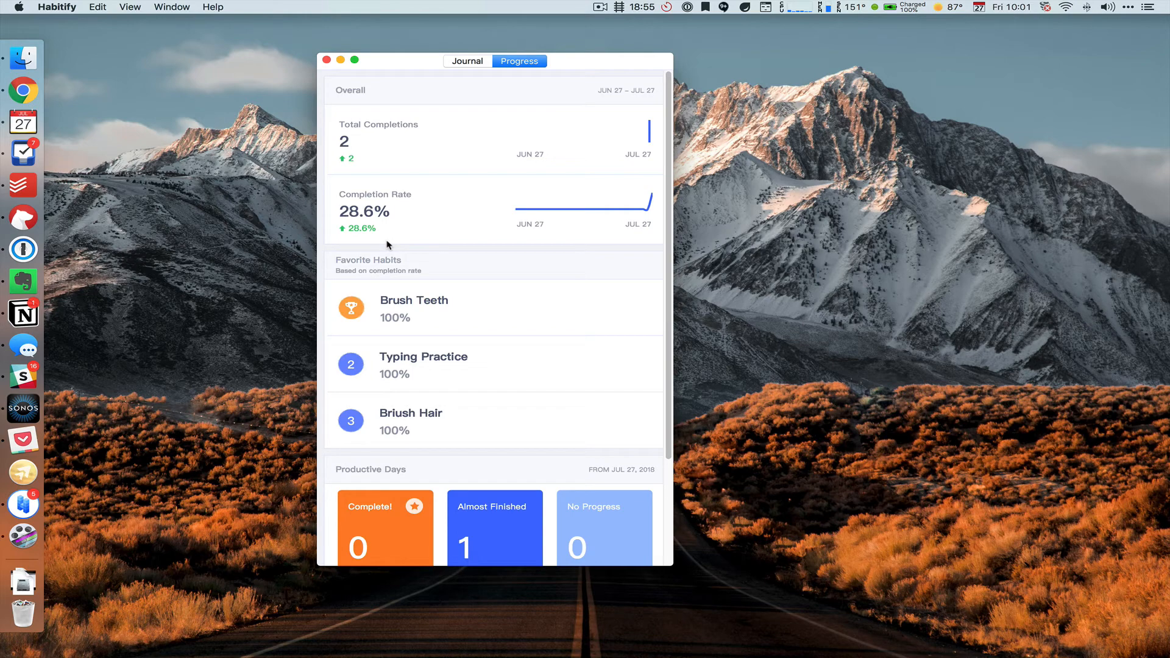
scroll(down, 3)
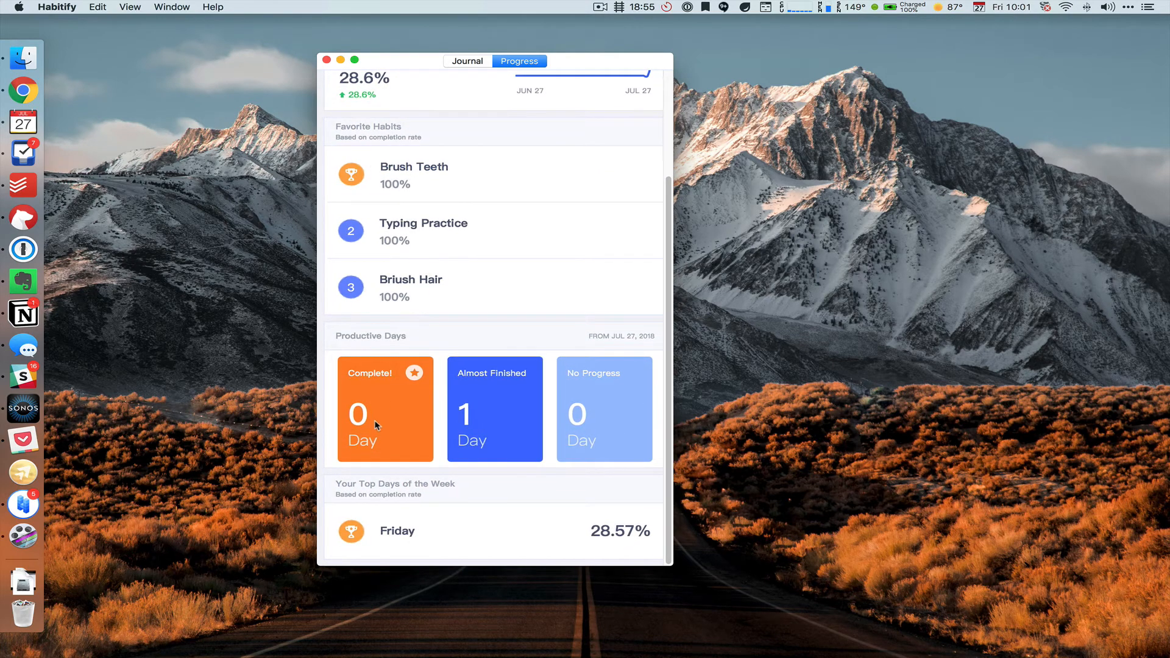
mouse_move(469, 438)
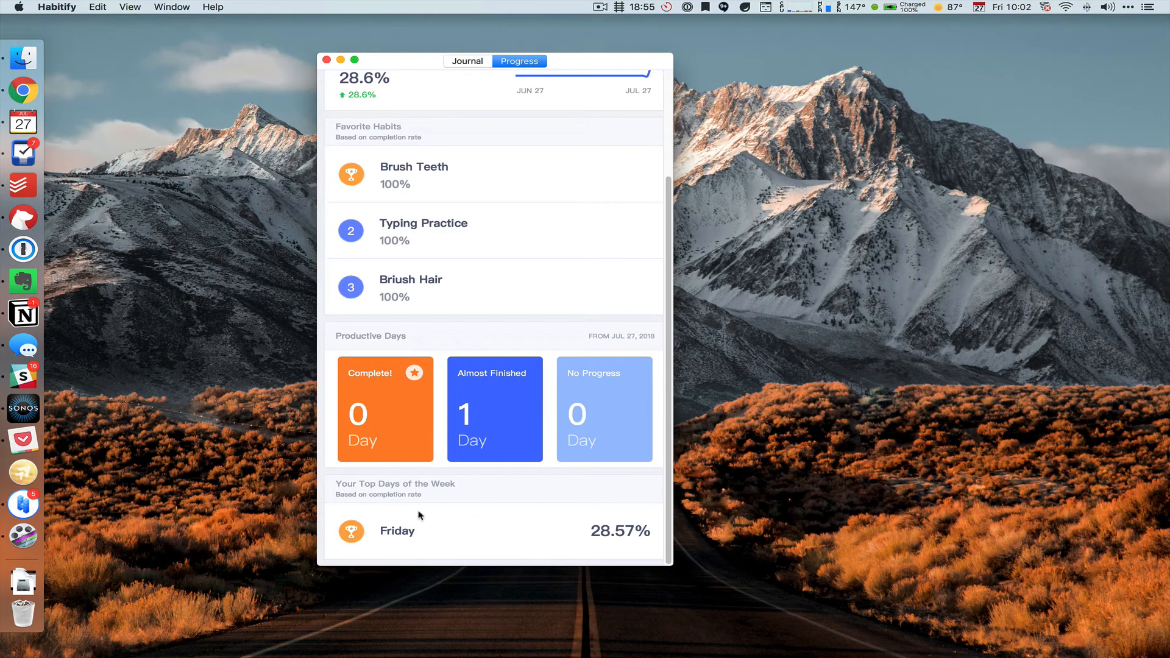
mouse_move(386, 551)
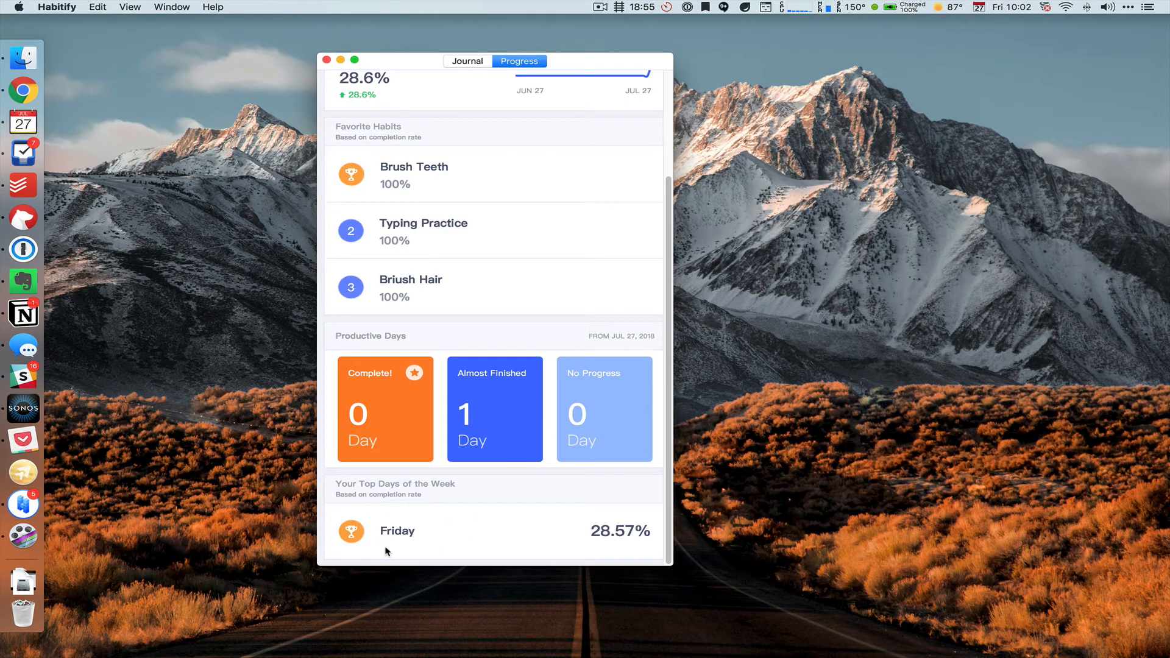
Step: View the empty journals for Wed 25 and Thu 26, then show Progress statistics
click(468, 61)
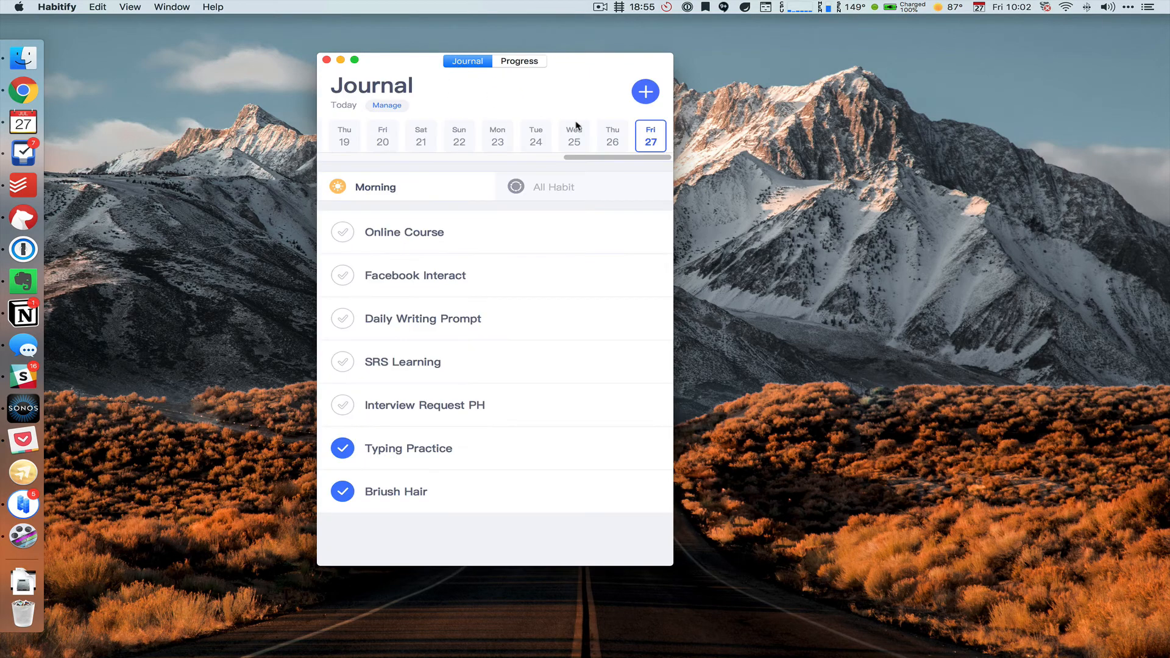
click(574, 136)
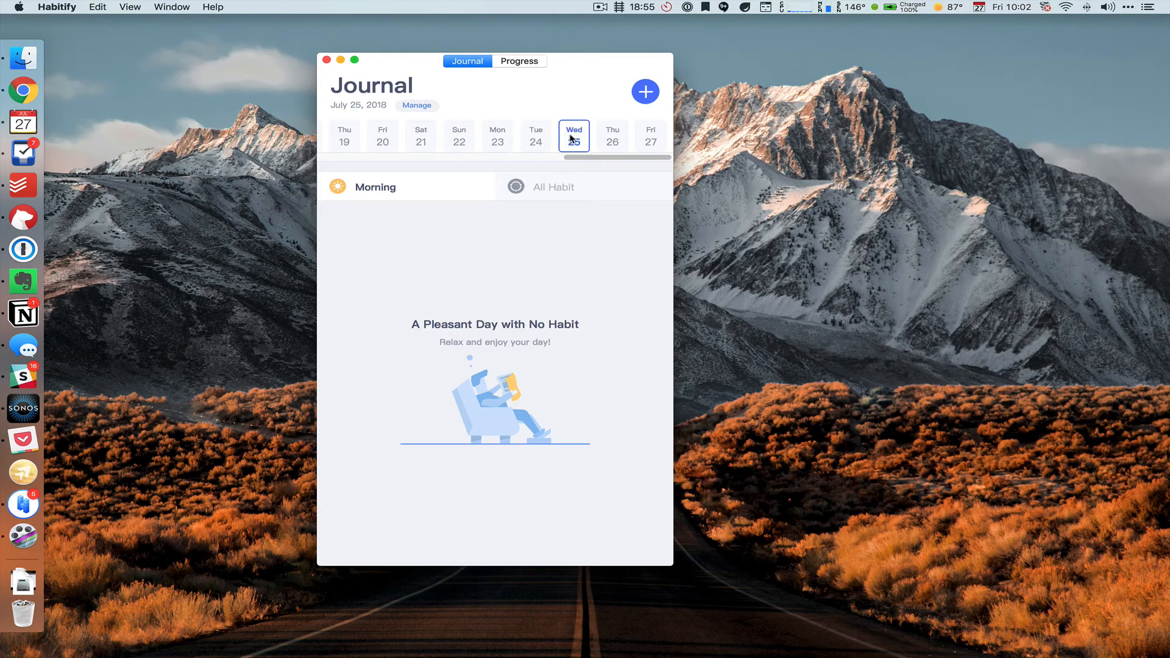
click(612, 135)
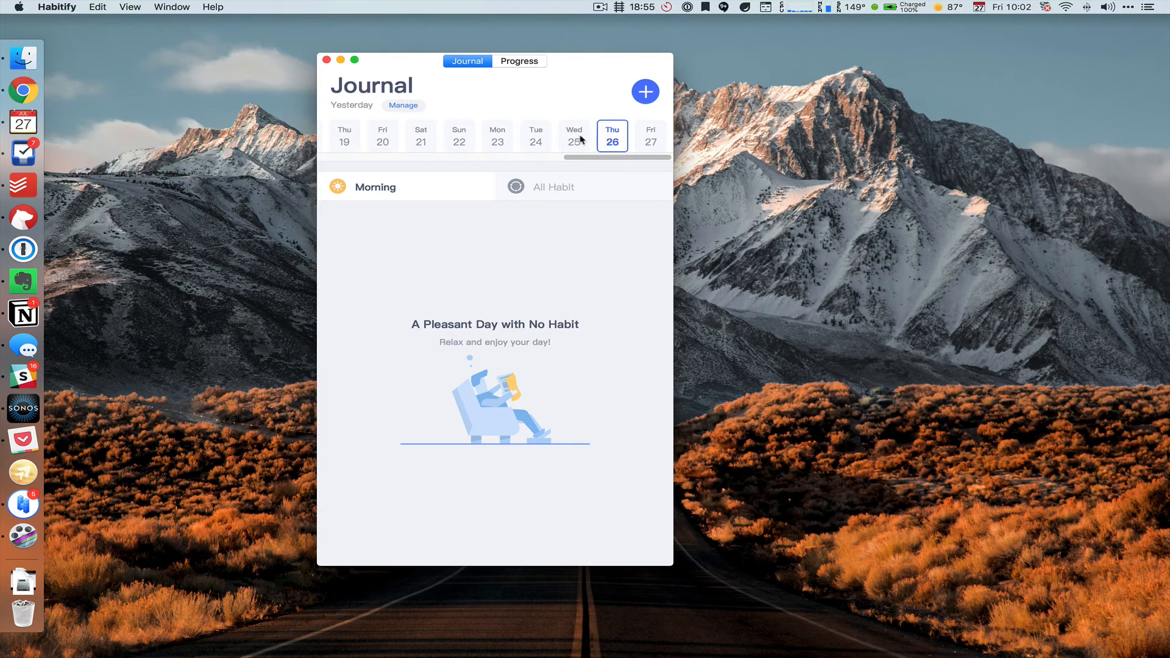
click(574, 136)
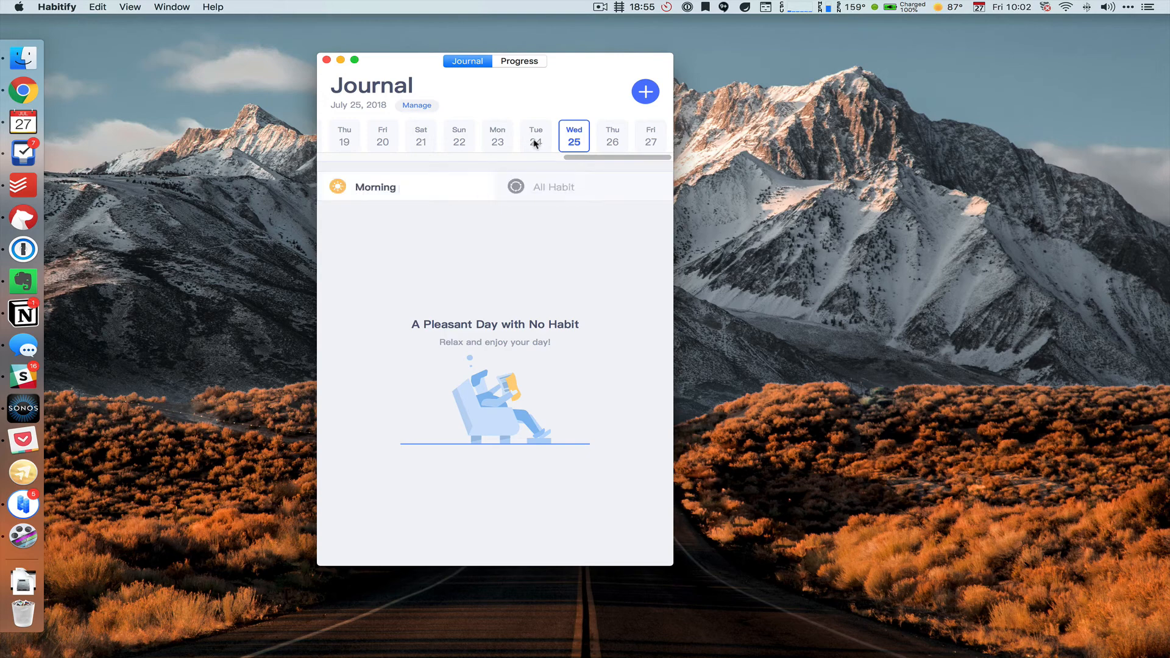
click(519, 60)
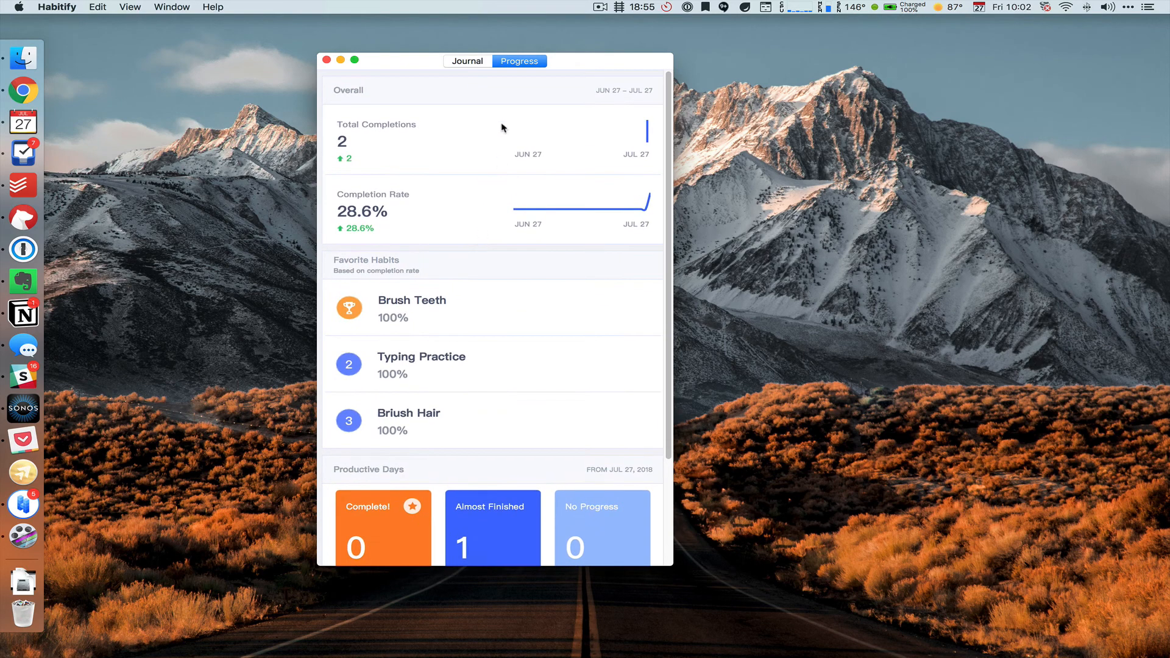
mouse_move(468, 61)
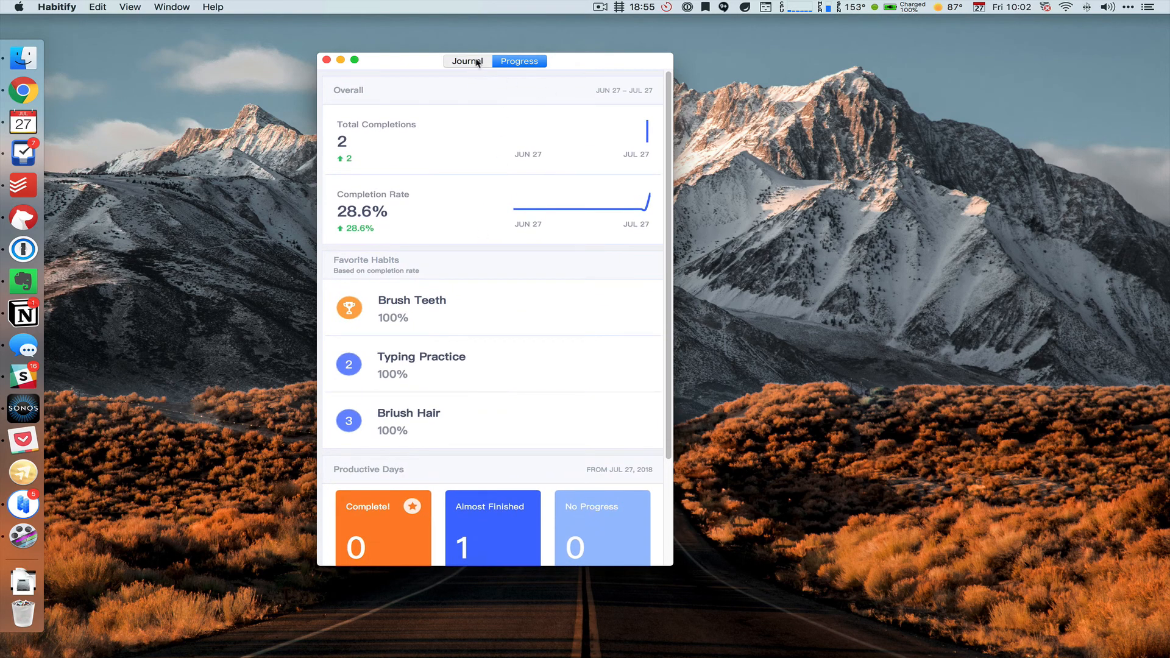
Step: Return to the Journal showing Wednesday, July 25 with no habits
click(466, 61)
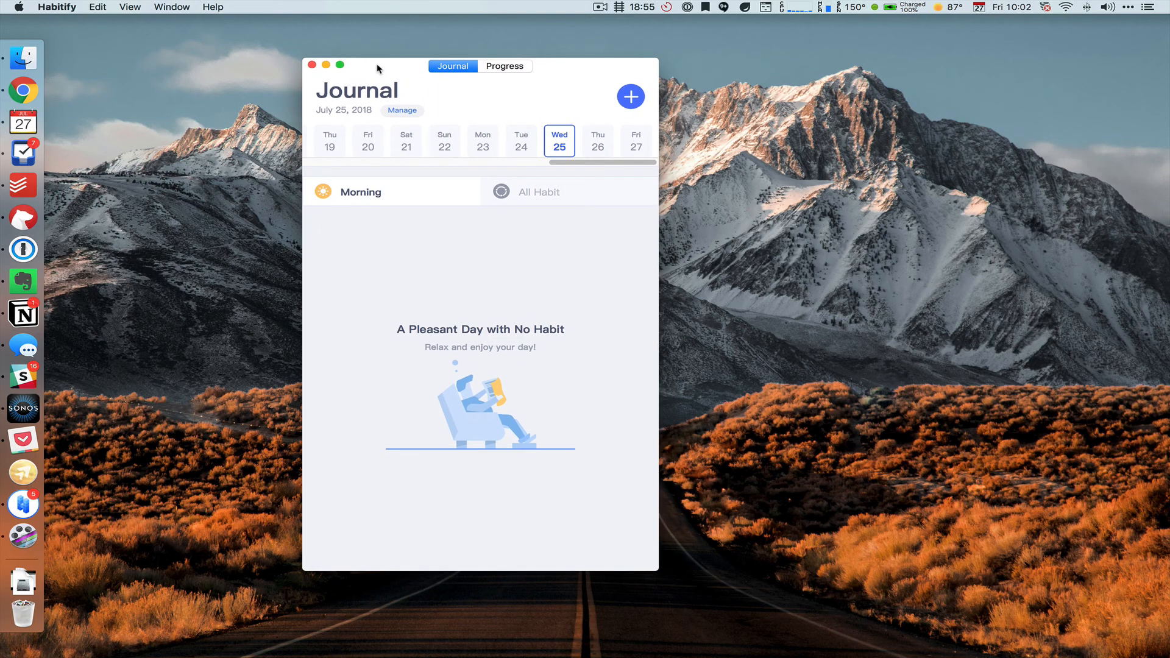
mouse_move(519, 40)
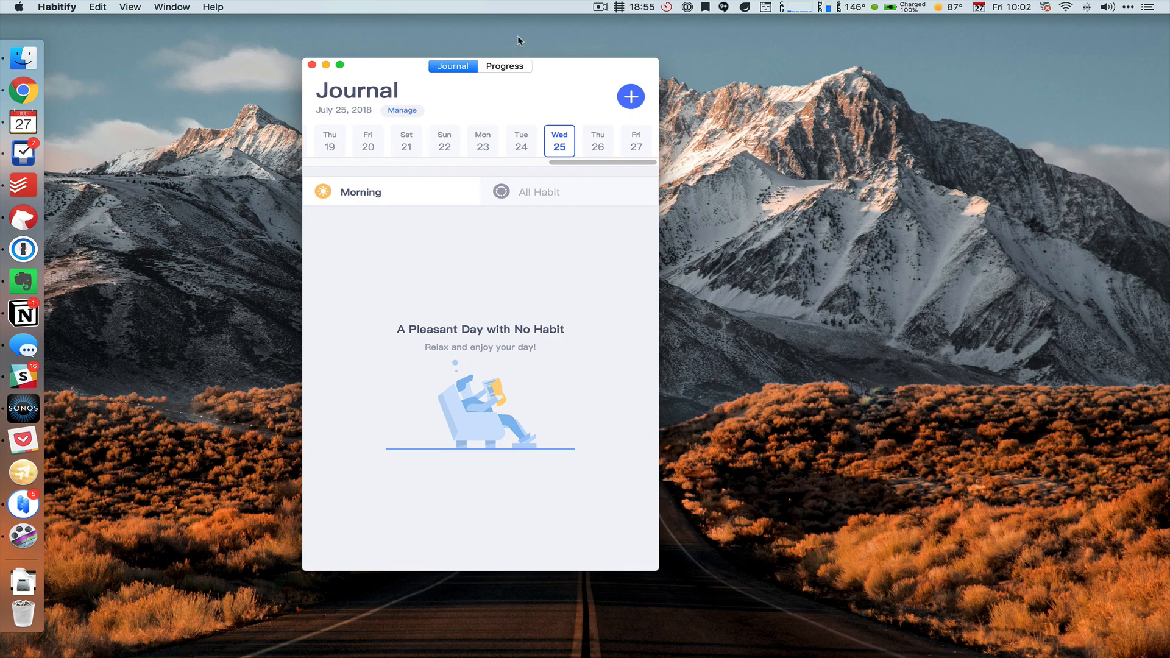